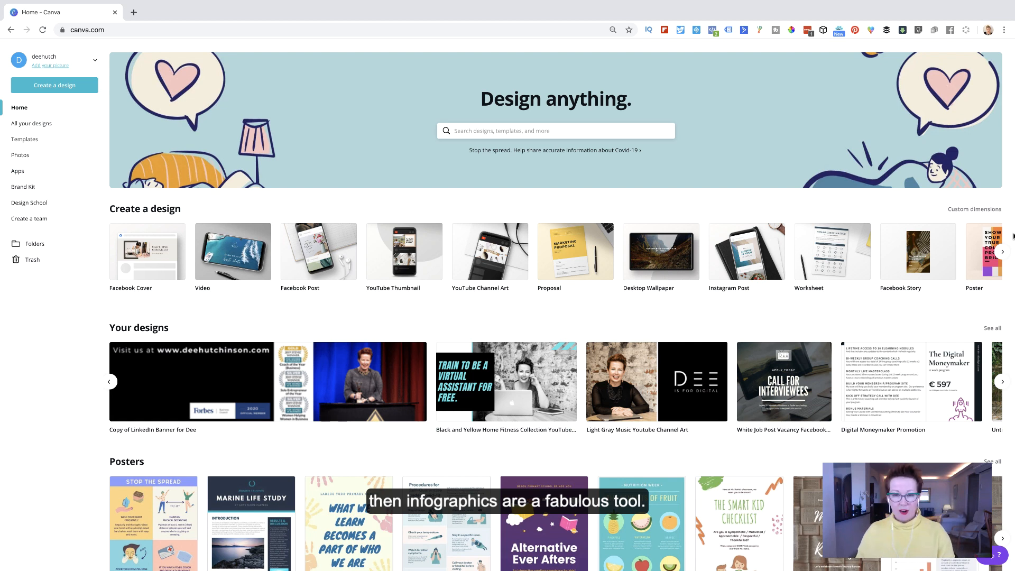
- Search Canva for 'infographic' templates and browse through the results
left_click(554, 131)
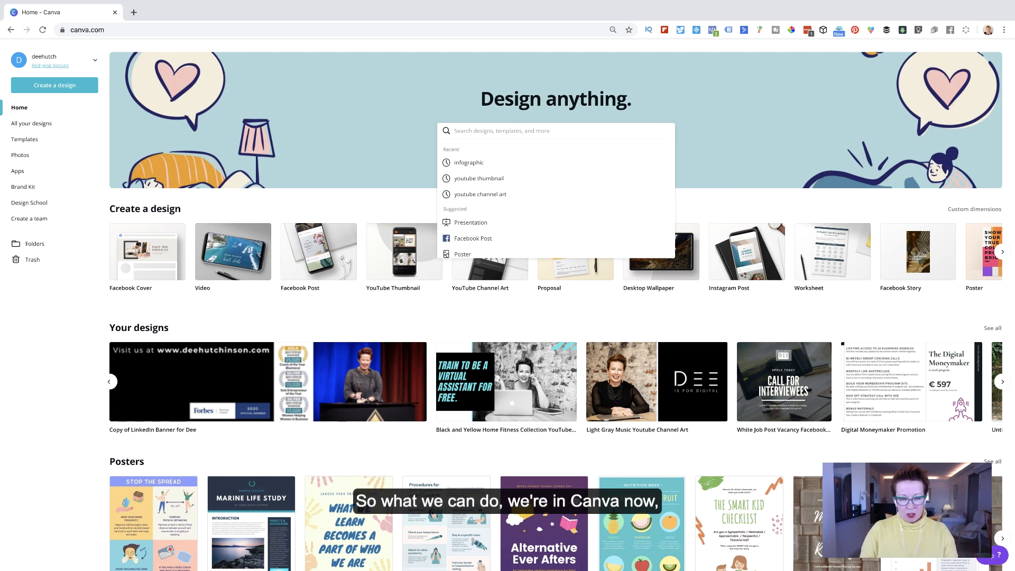
left_click(468, 163)
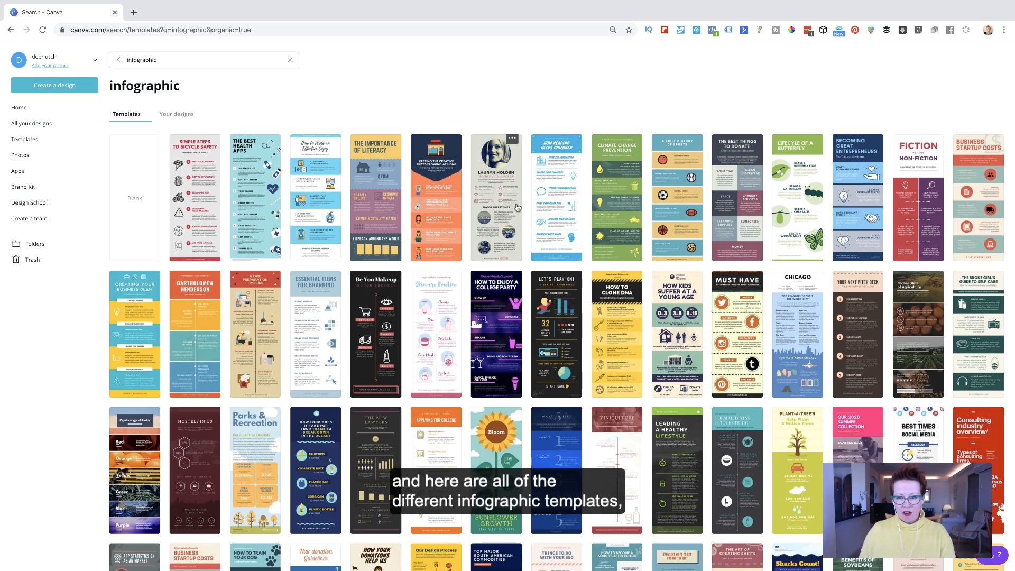
scroll("down", 3)
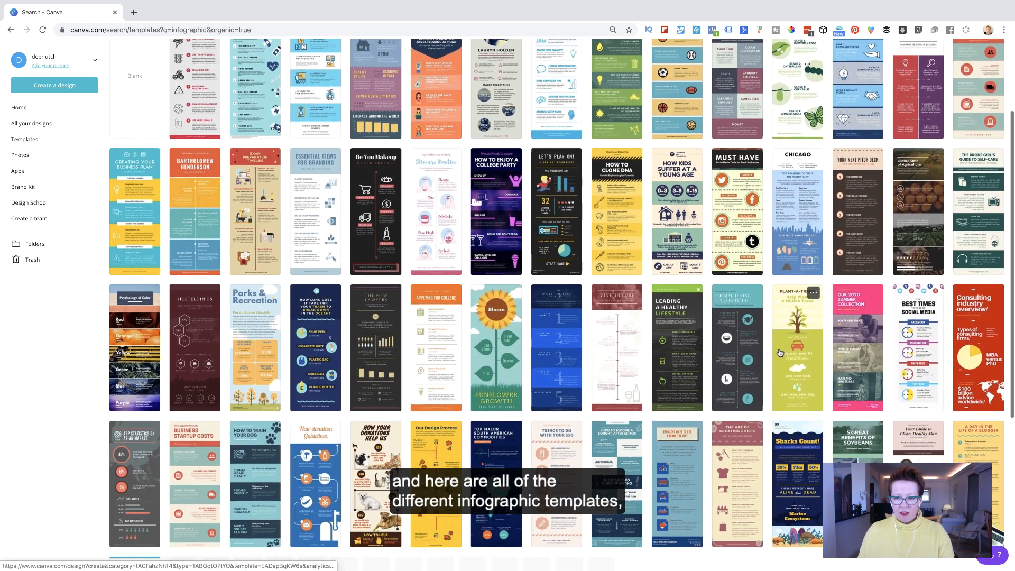
scroll("down", 3)
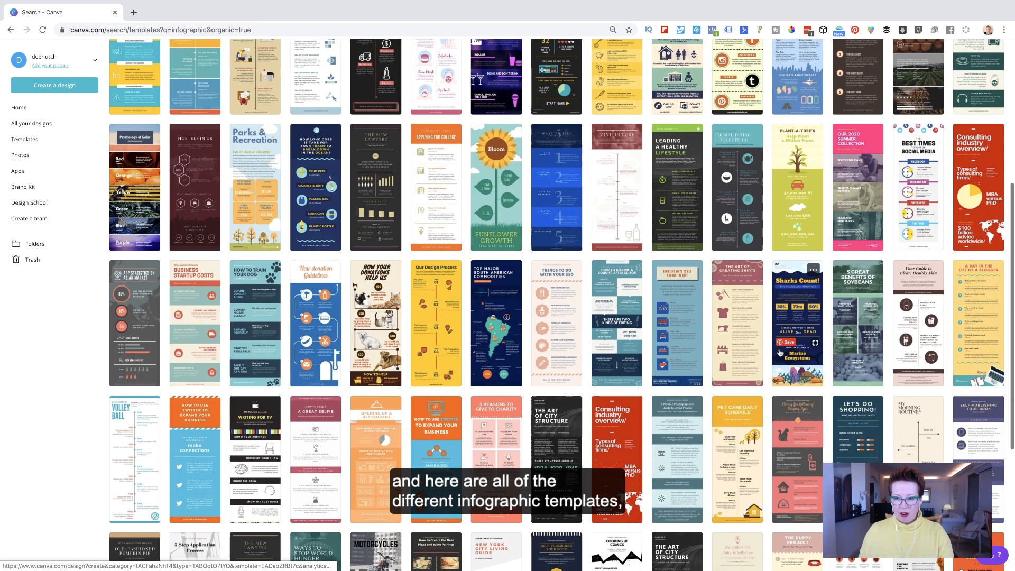
scroll("down", 3)
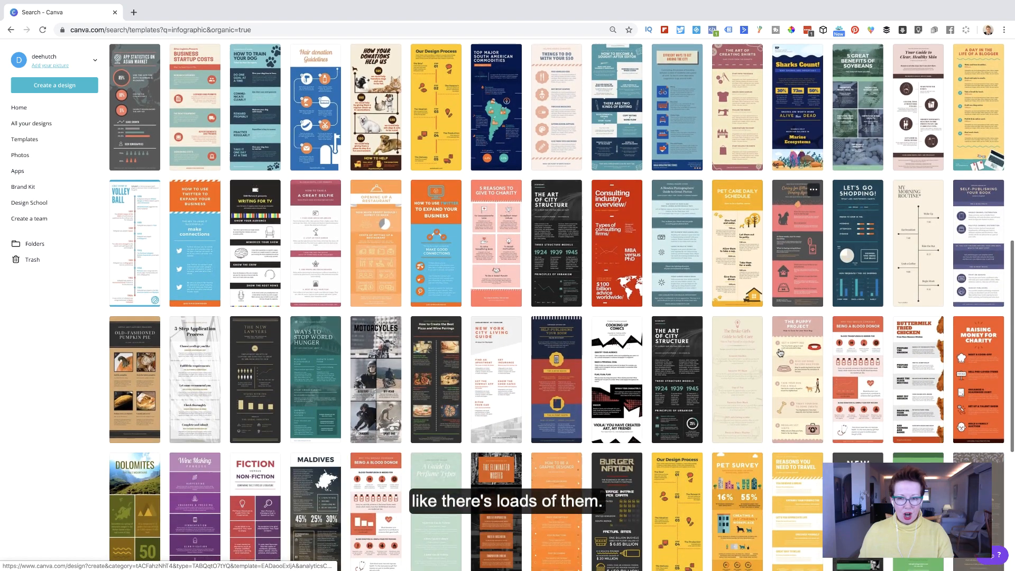
scroll("down", 3)
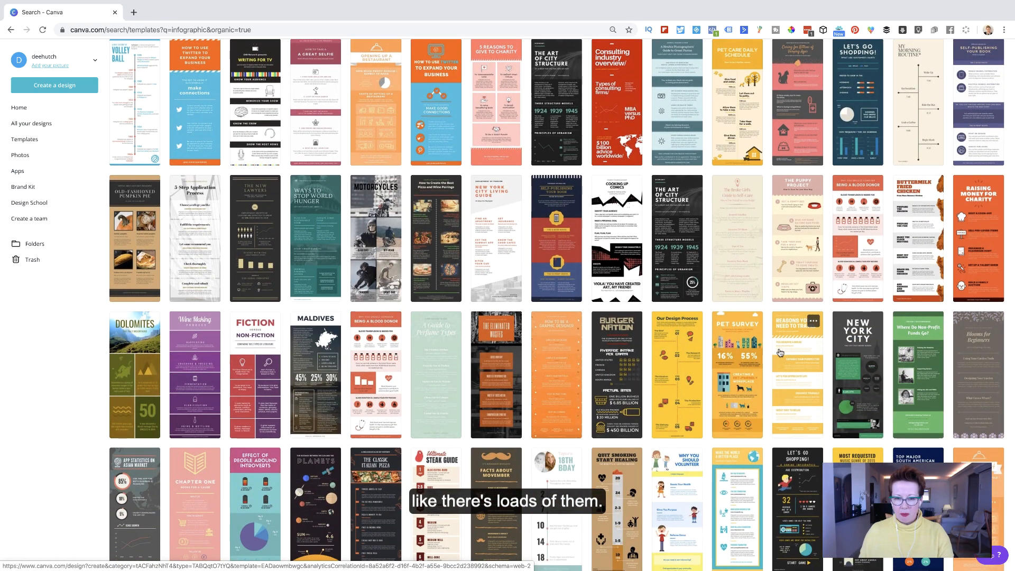
scroll("down", 3)
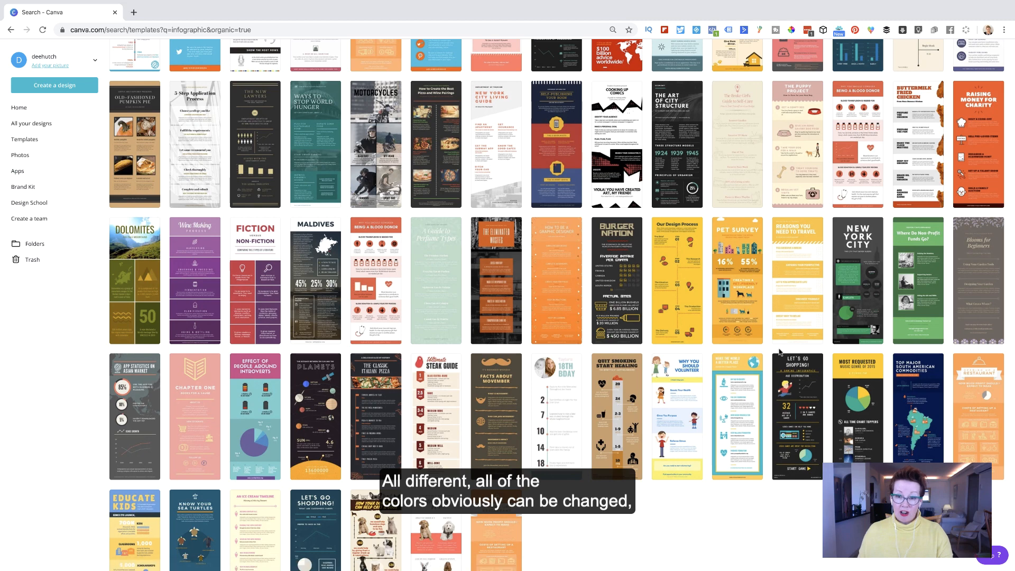
scroll("down", 3)
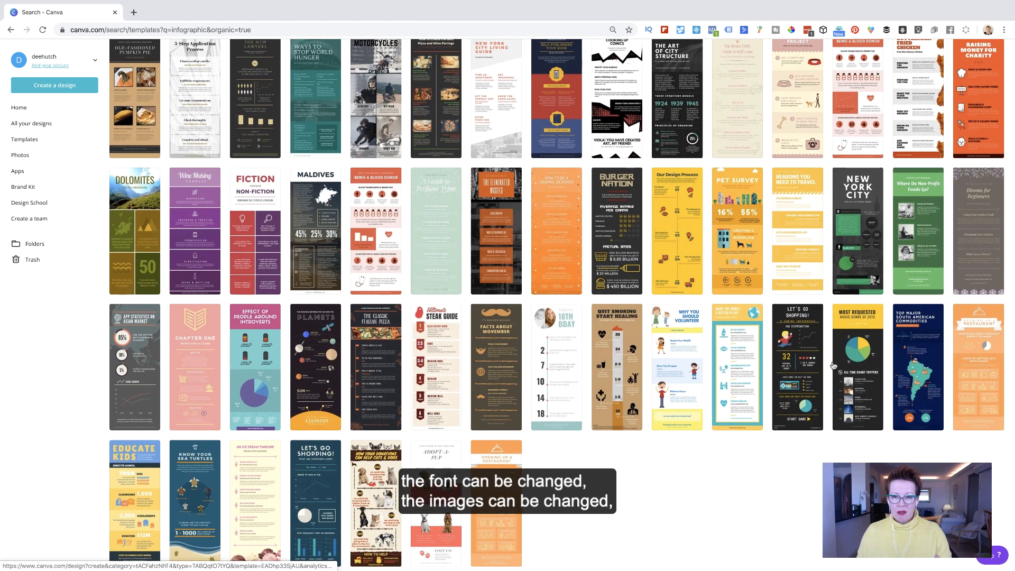
mouse_move(733, 406)
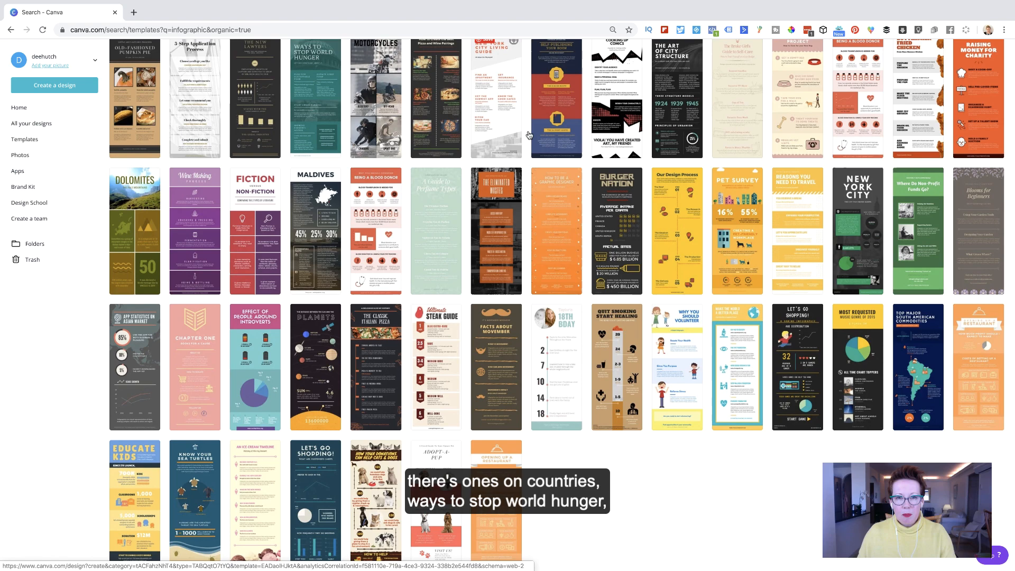
scroll("up", 3)
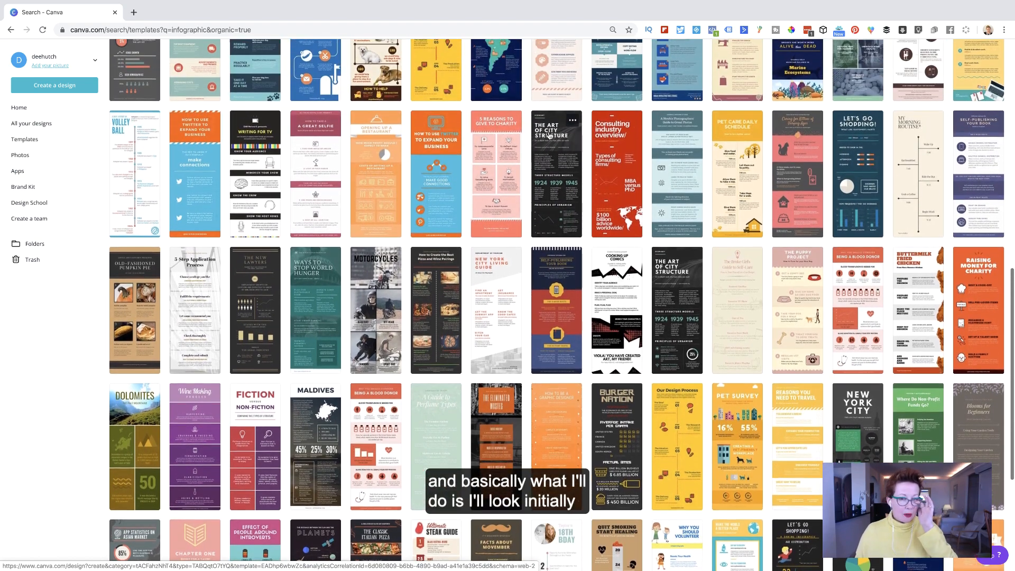
scroll("up", 3)
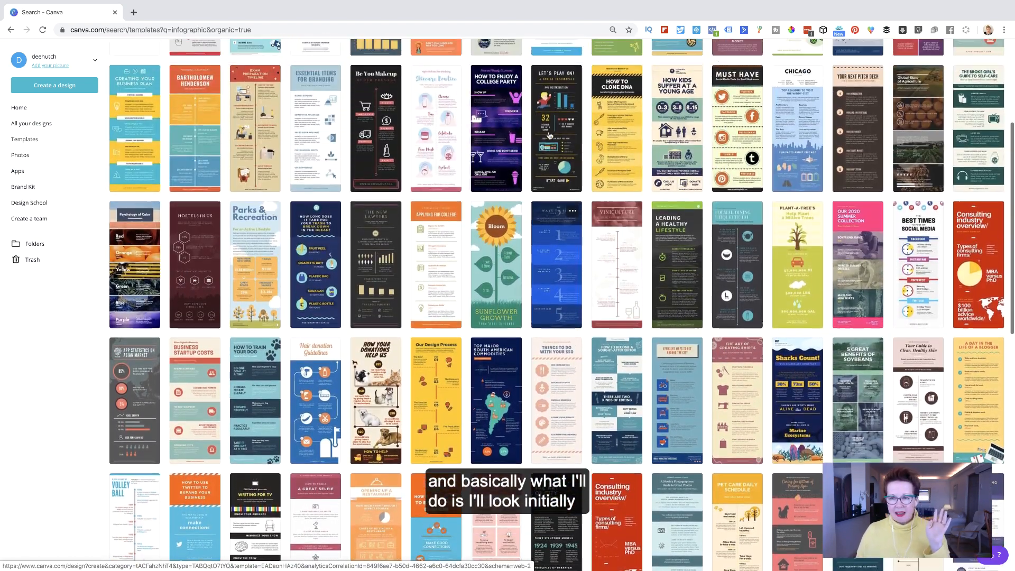
scroll("up", 3)
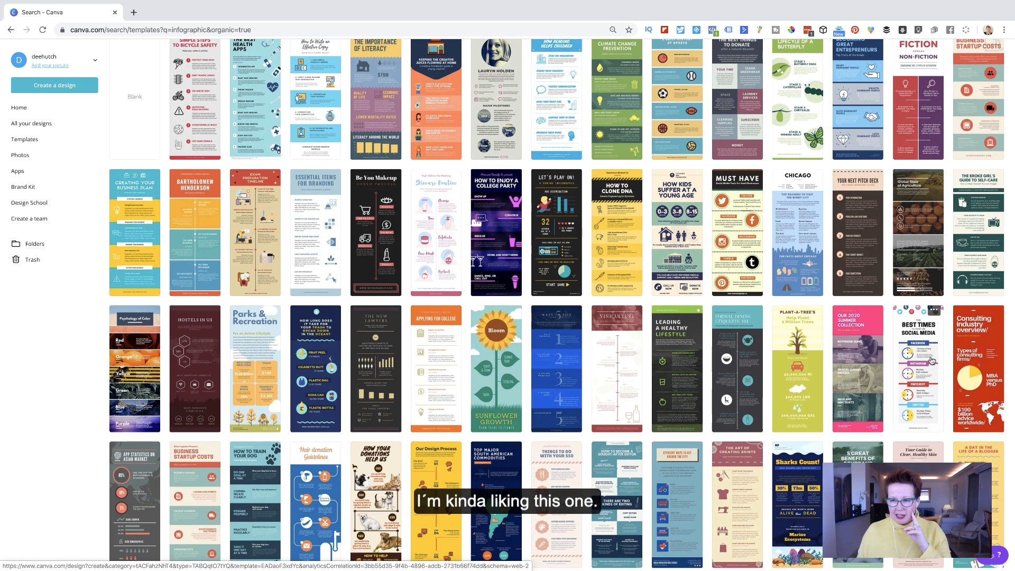
- Open the 'Best Times to Post on Social Media' template and close the suggestions panel
left_click(917, 369)
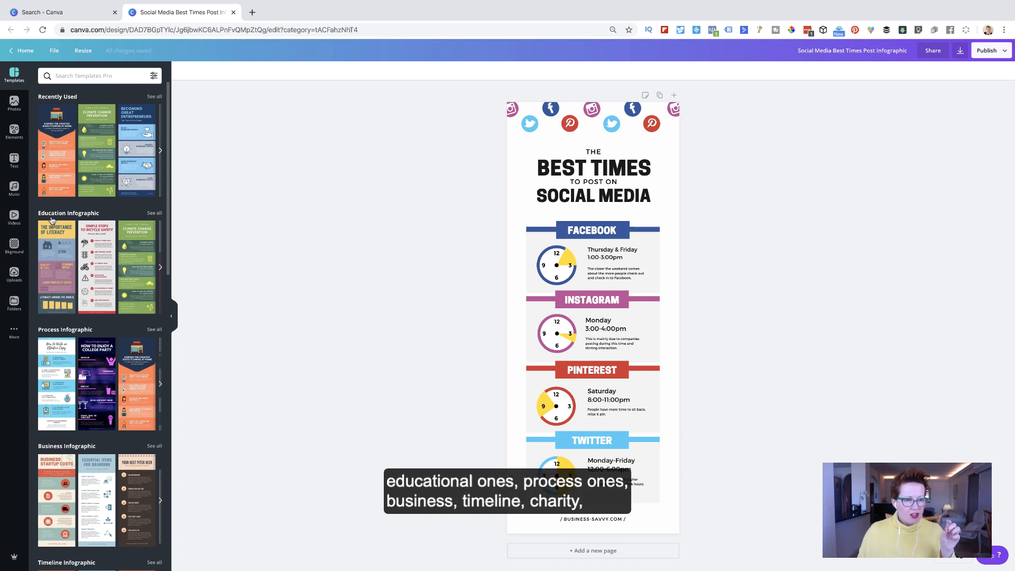
scroll("down", 3)
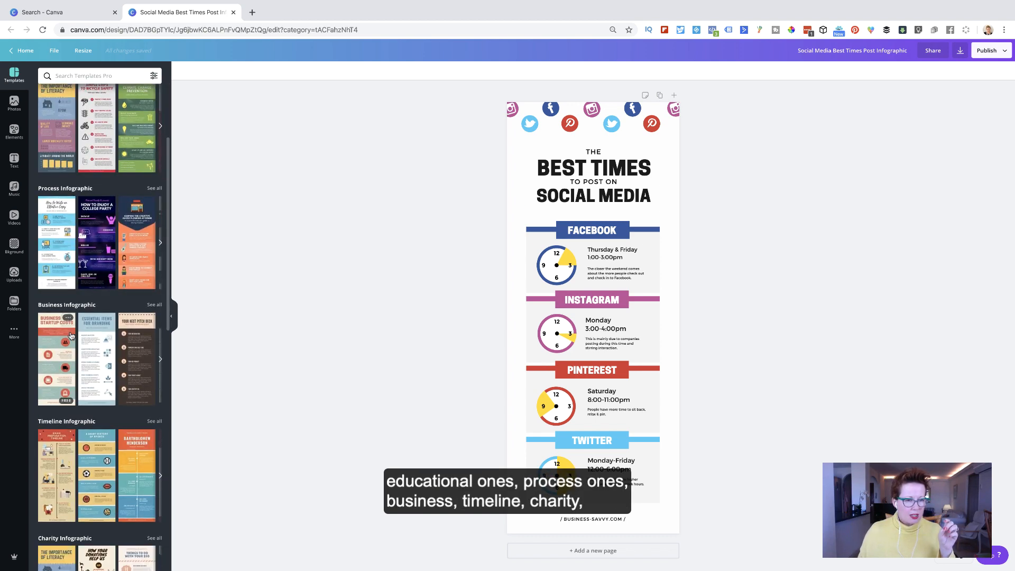
scroll("down", 3)
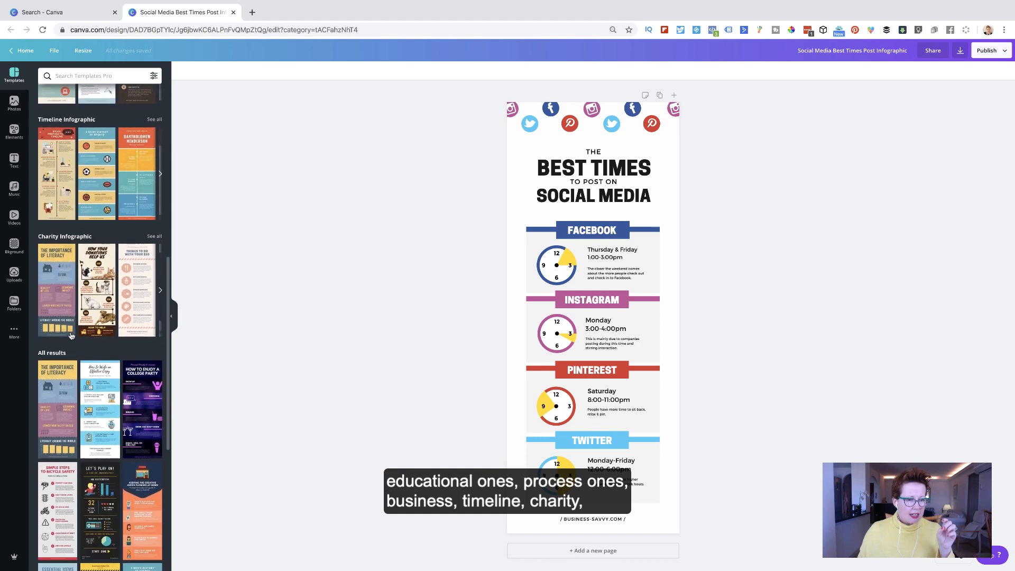
scroll("down", 3)
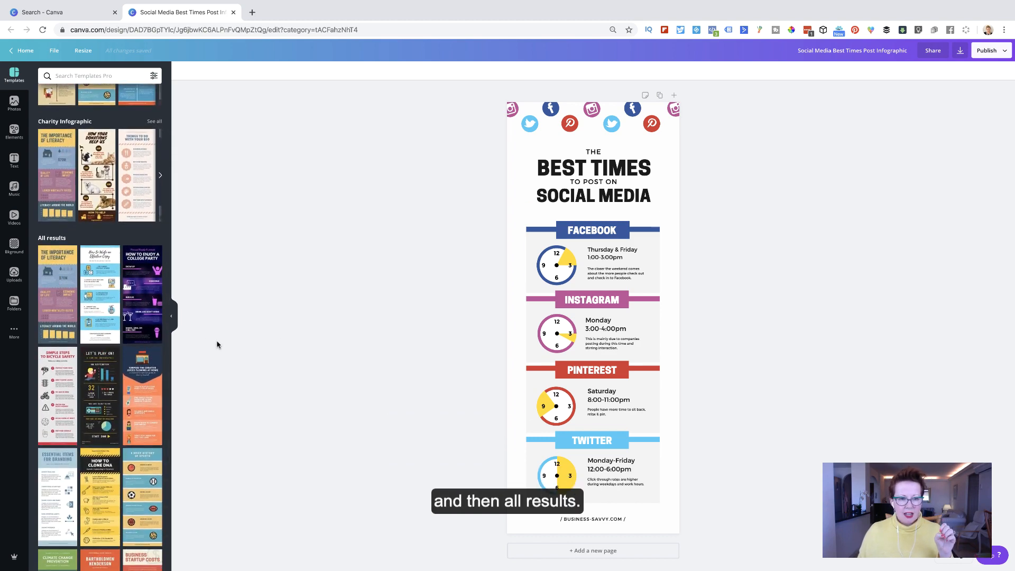
left_click(171, 317)
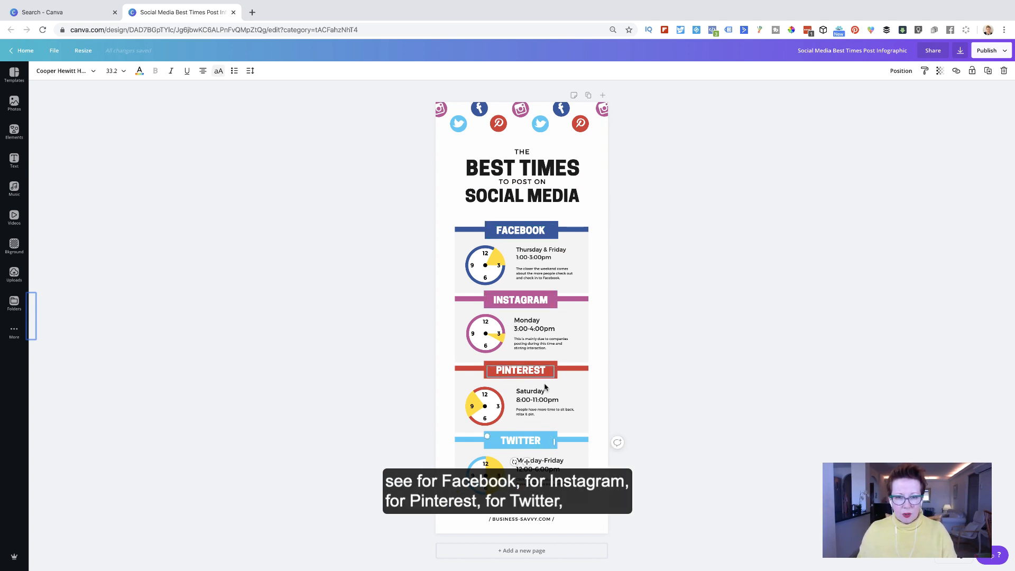
left_click(522, 152)
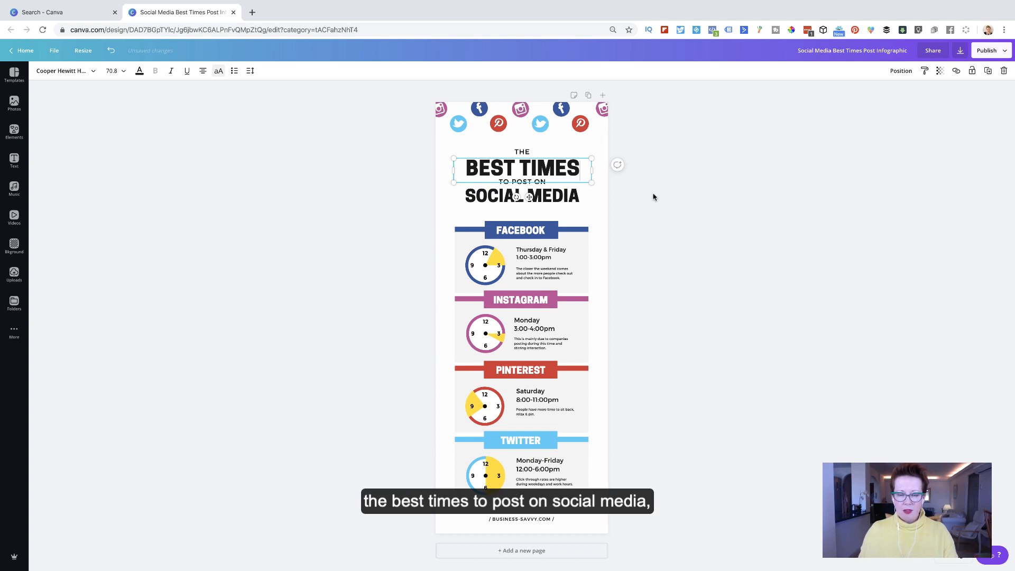
left_click(522, 196)
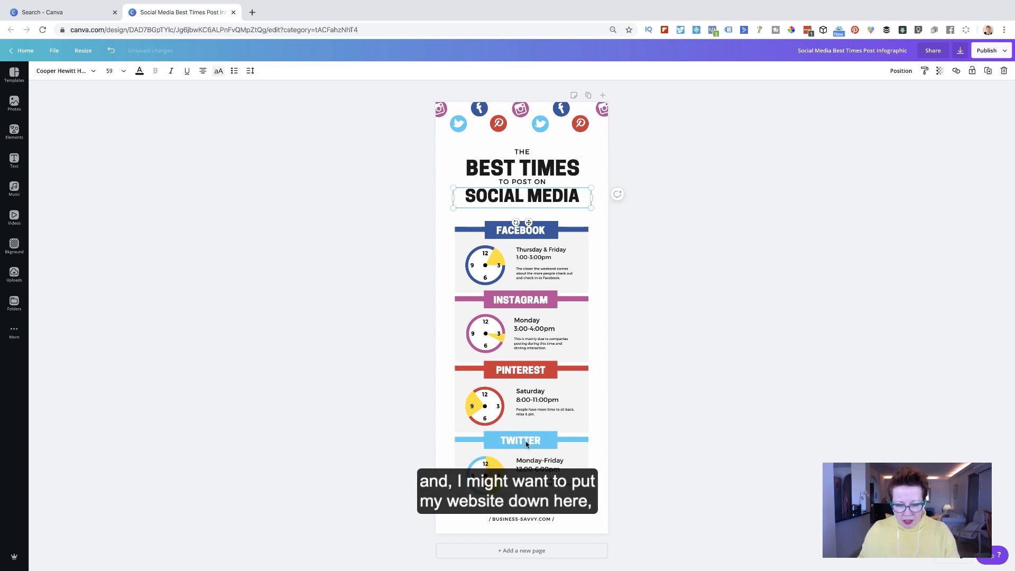
left_click(523, 519)
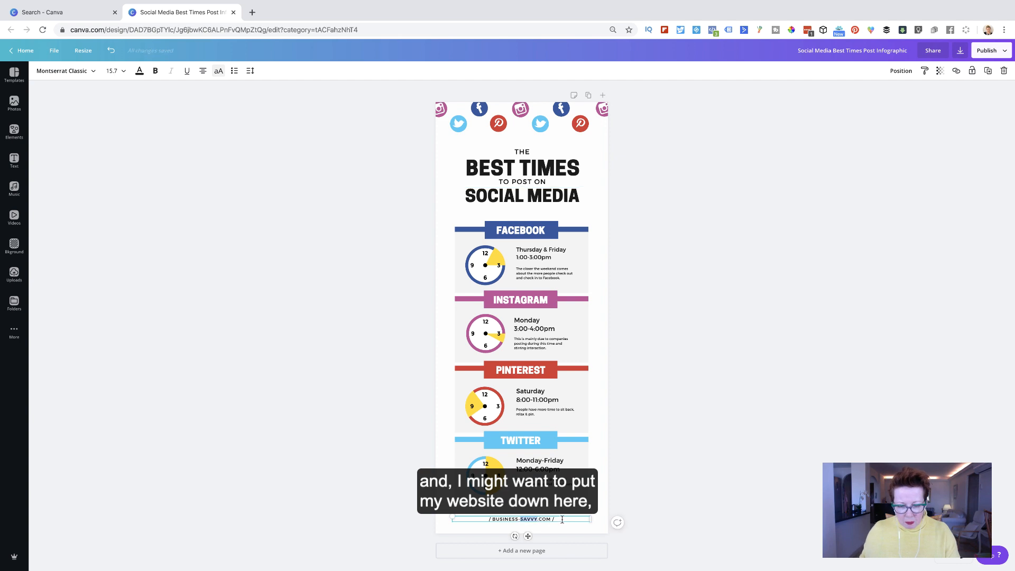
type("www.b")
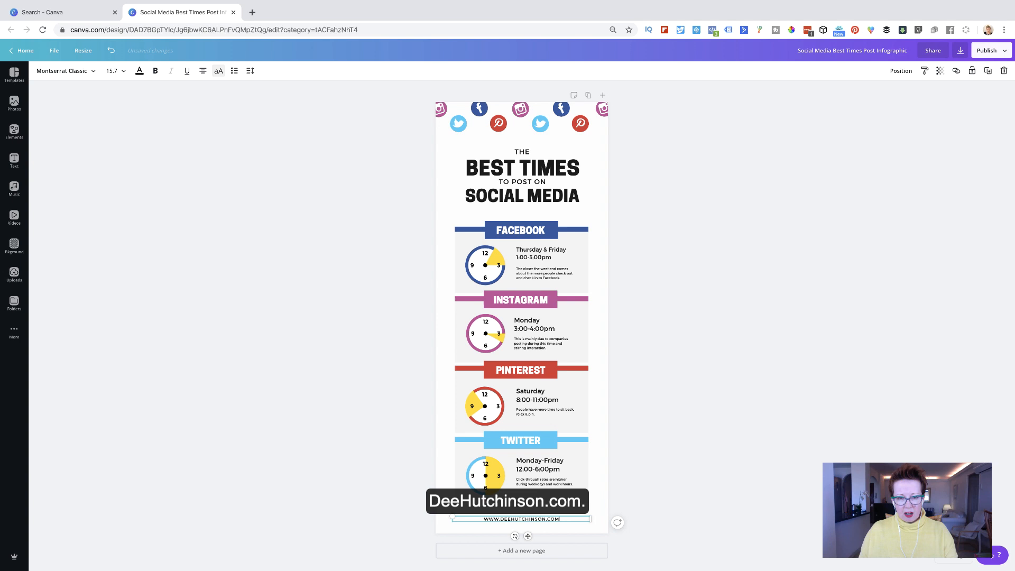
left_click(484, 264)
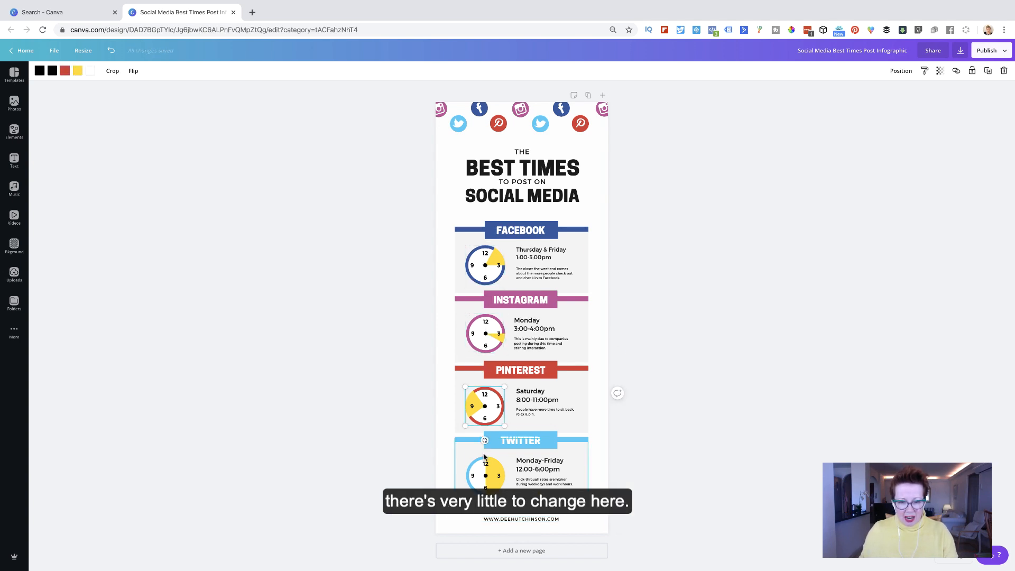
left_click(520, 107)
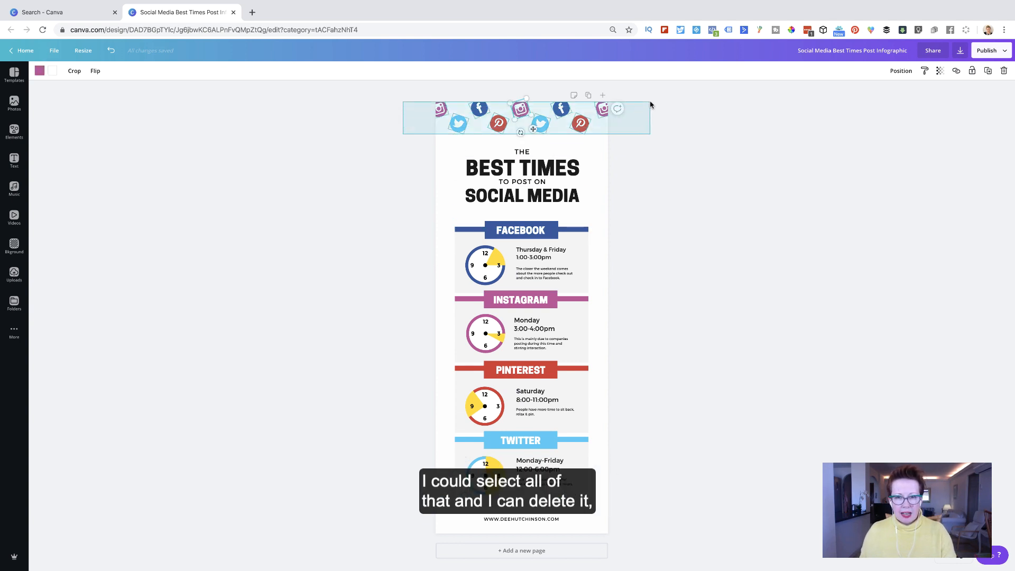
- Delete the top row of social icons and add a 'social media' graphic from Elements
key("delete")
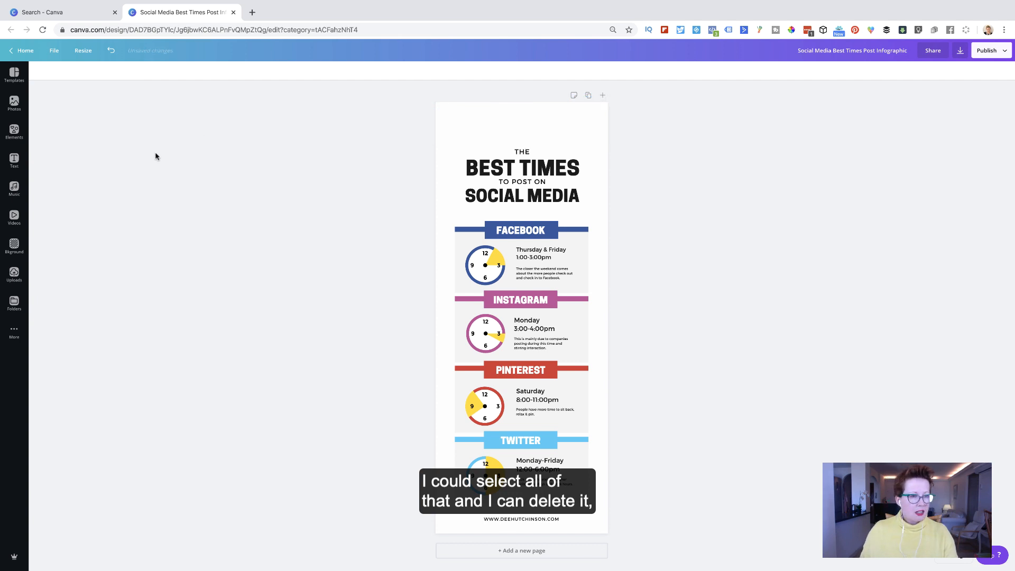
left_click(14, 132)
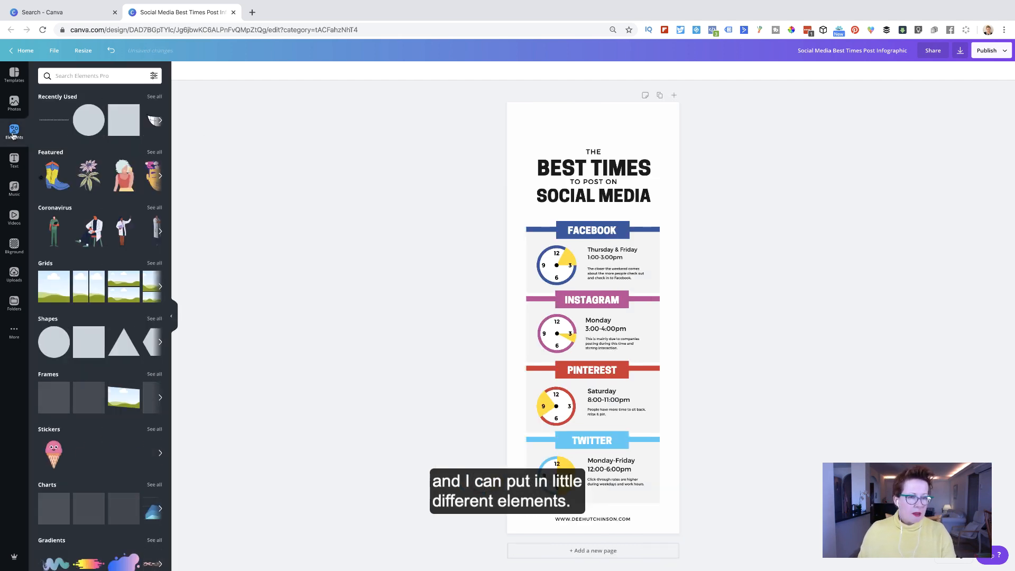
left_click(97, 76)
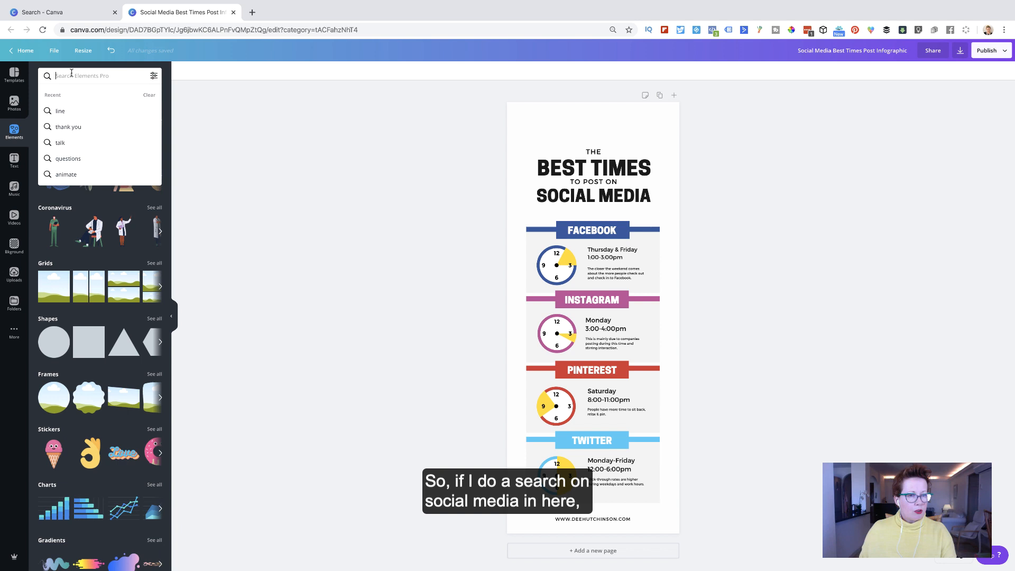
type("social media")
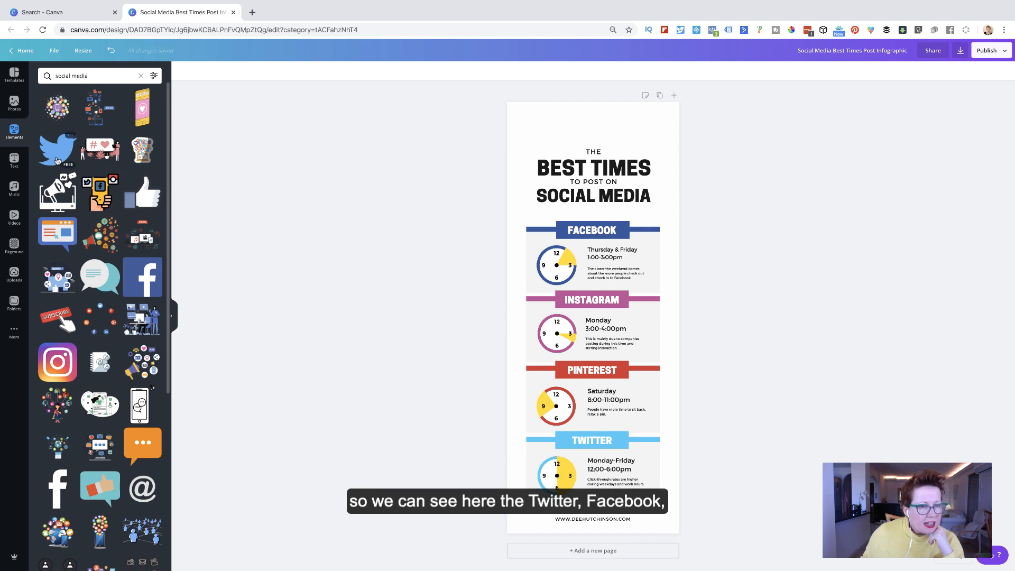
scroll("down", 3)
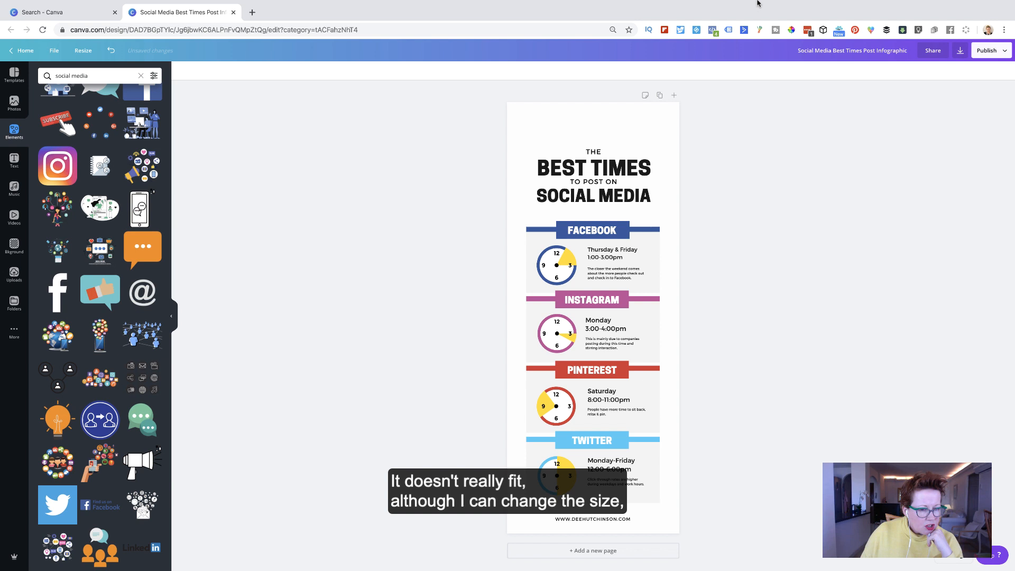
scroll("down", 3)
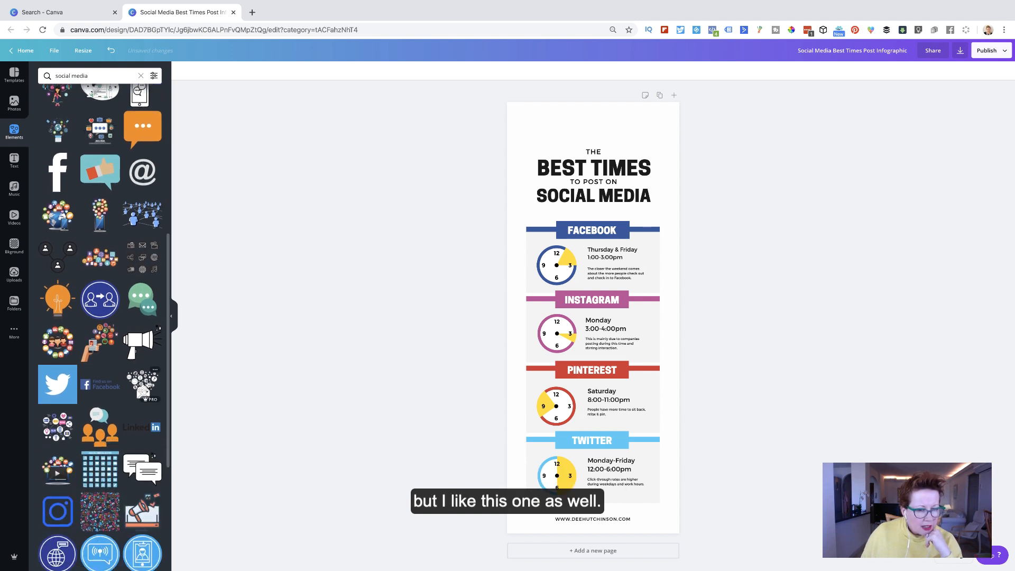
left_click(607, 330)
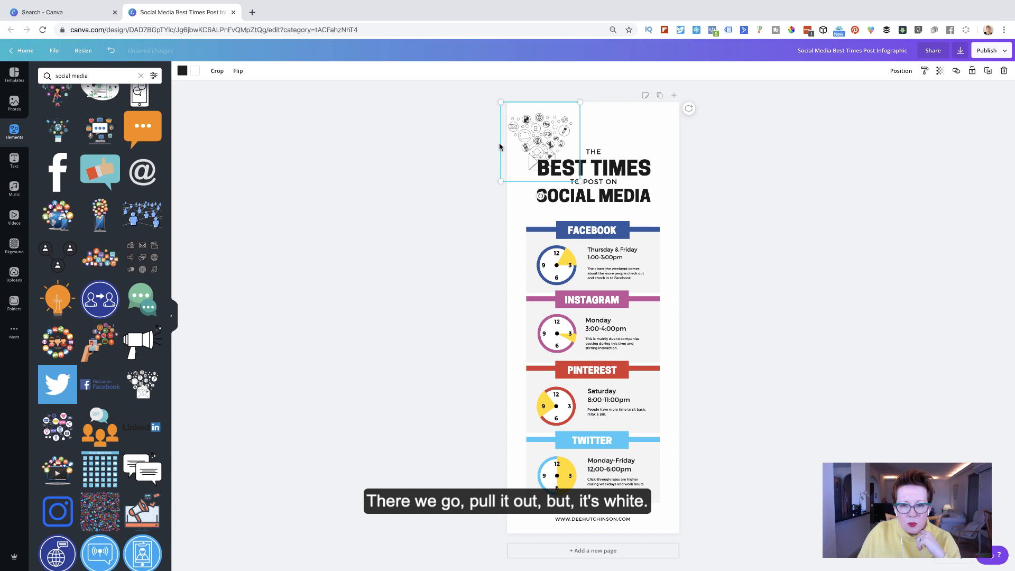
- Recolour the social media graphic with a red outline and yellow fill
left_click(183, 70)
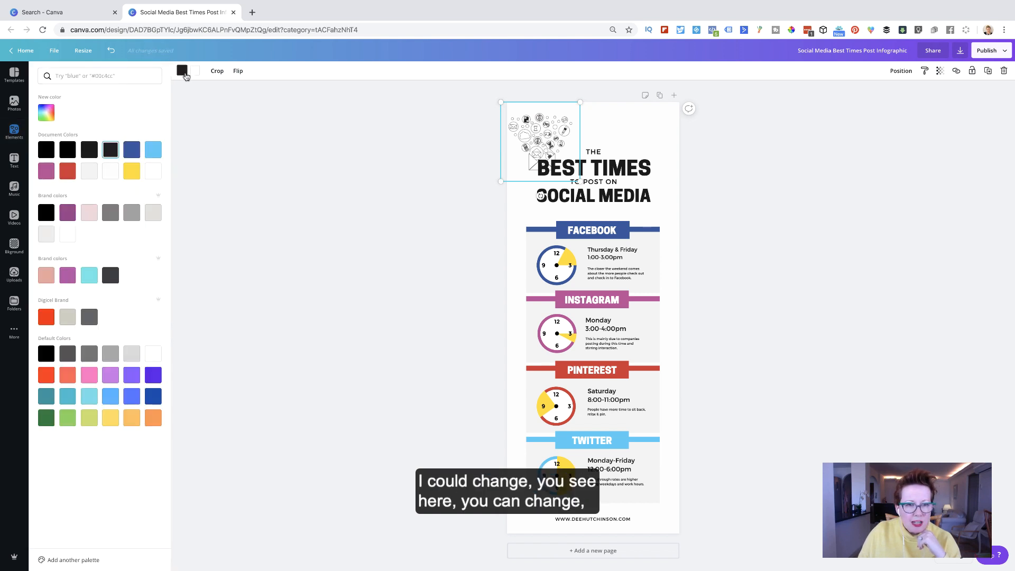
mouse_move(82, 165)
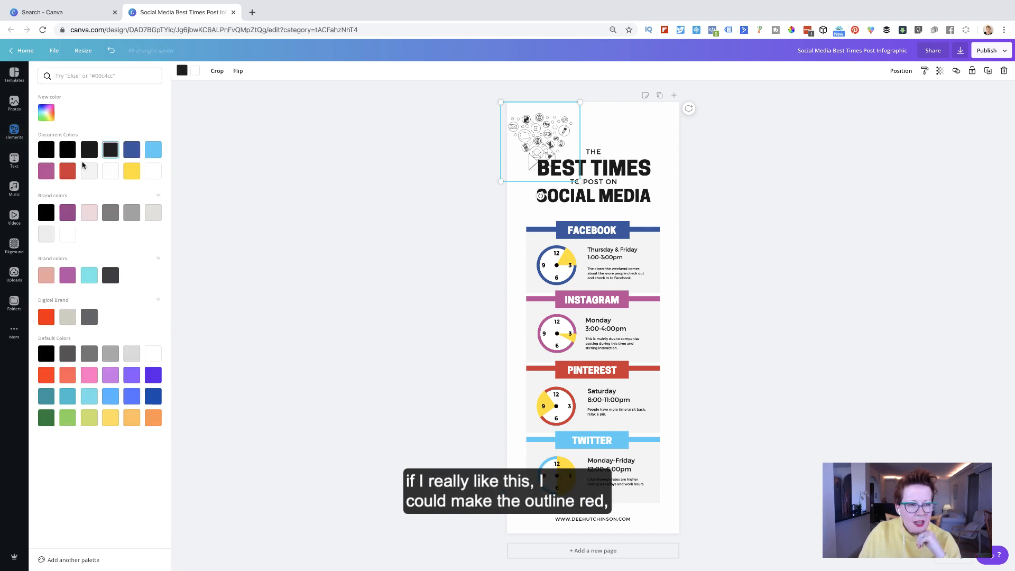
left_click(67, 171)
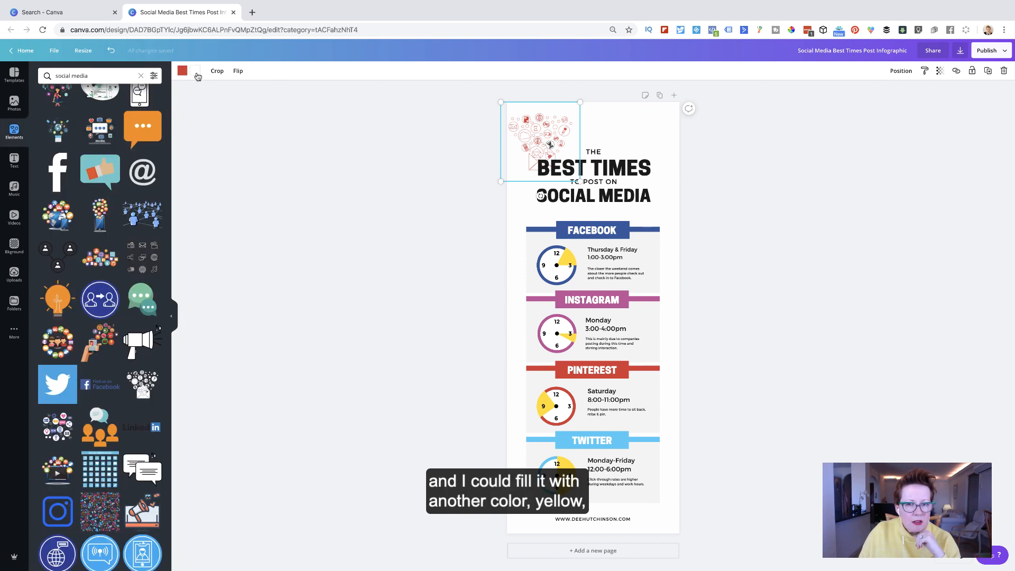
left_click(182, 71)
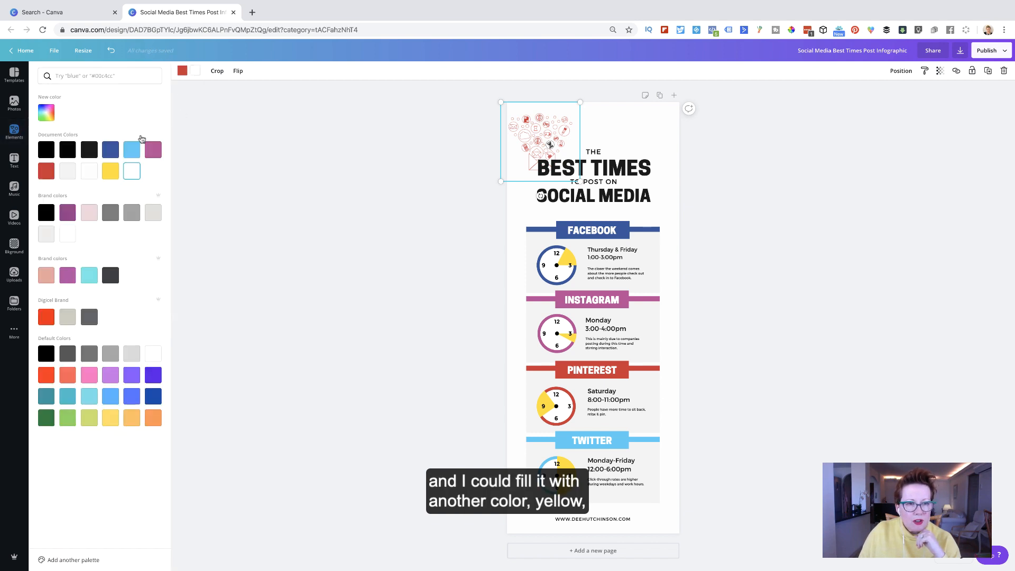
left_click(110, 170)
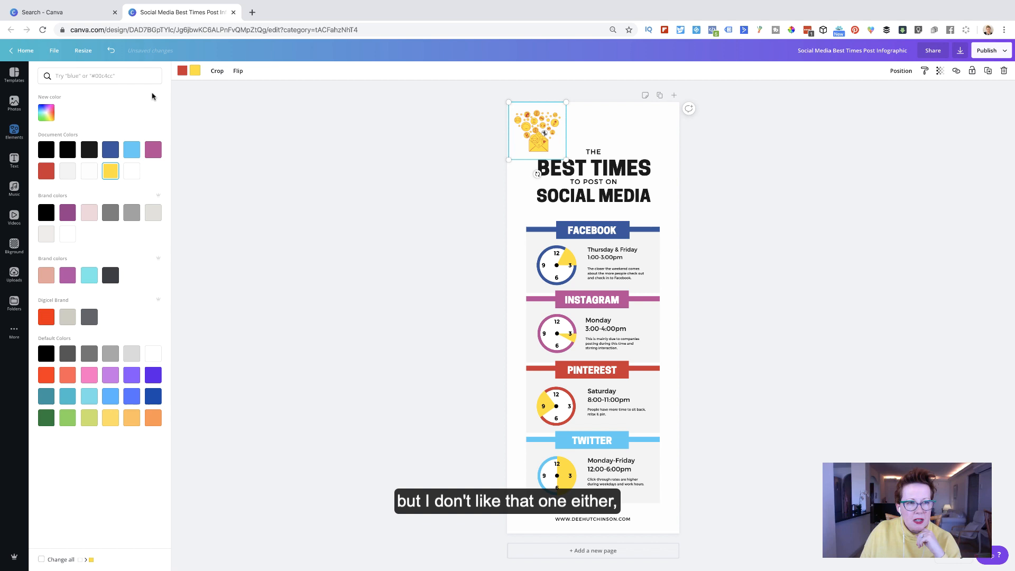
left_click(14, 132)
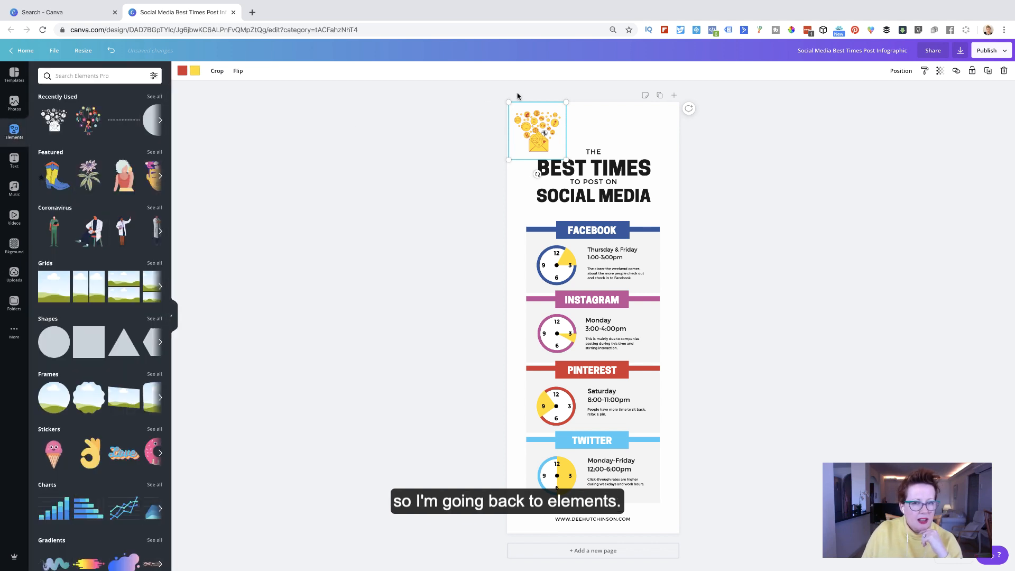
- Add Facebook, Instagram, subscribe and webpage icons, resized and aligned in a top row
left_click(97, 76)
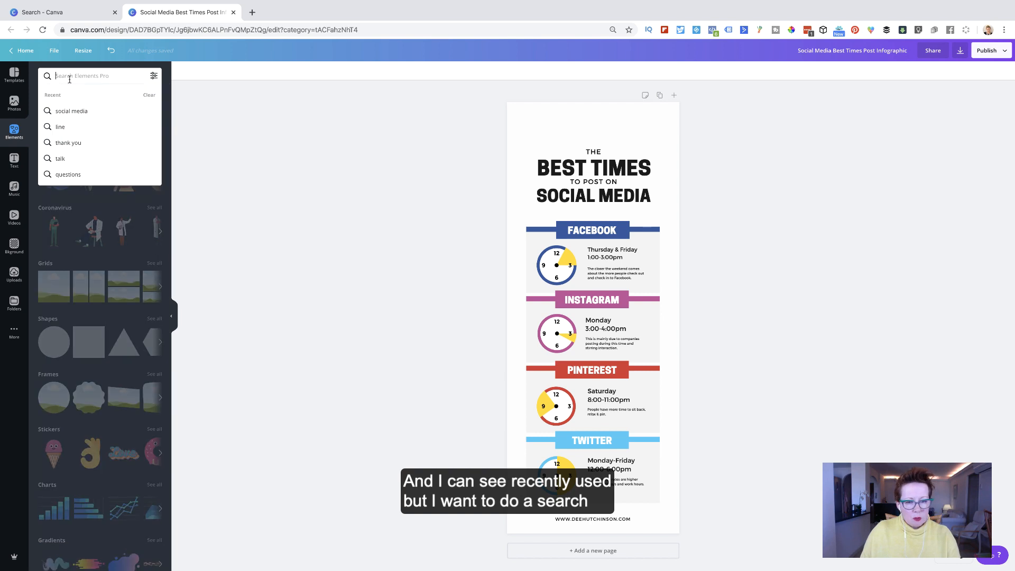
type("social media")
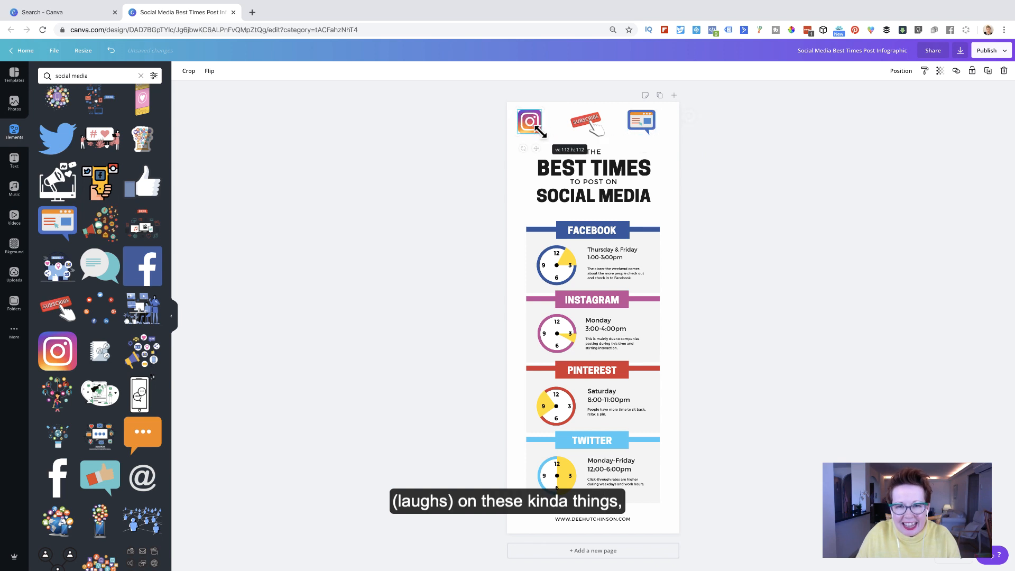
left_click(641, 121)
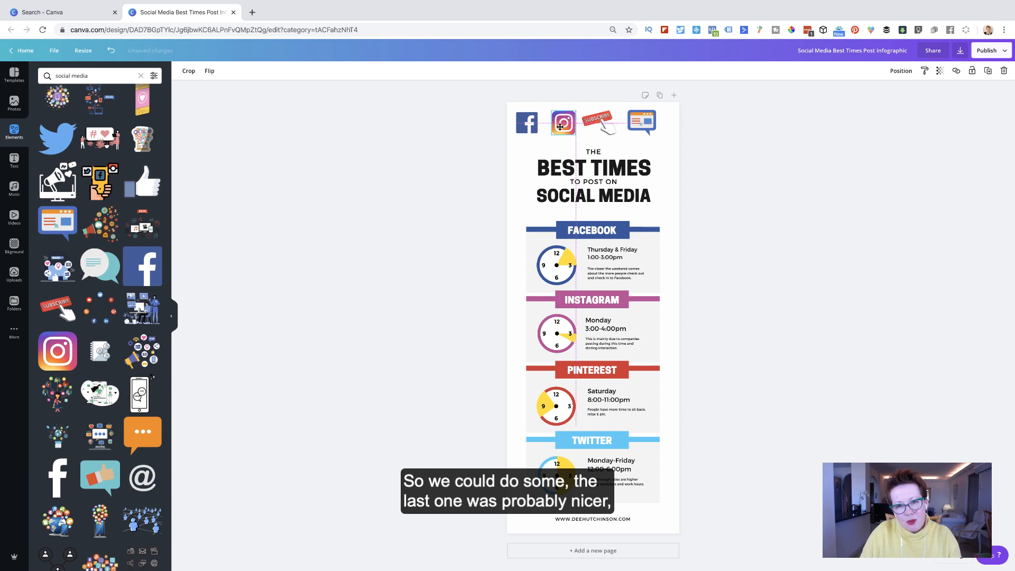
left_click(641, 123)
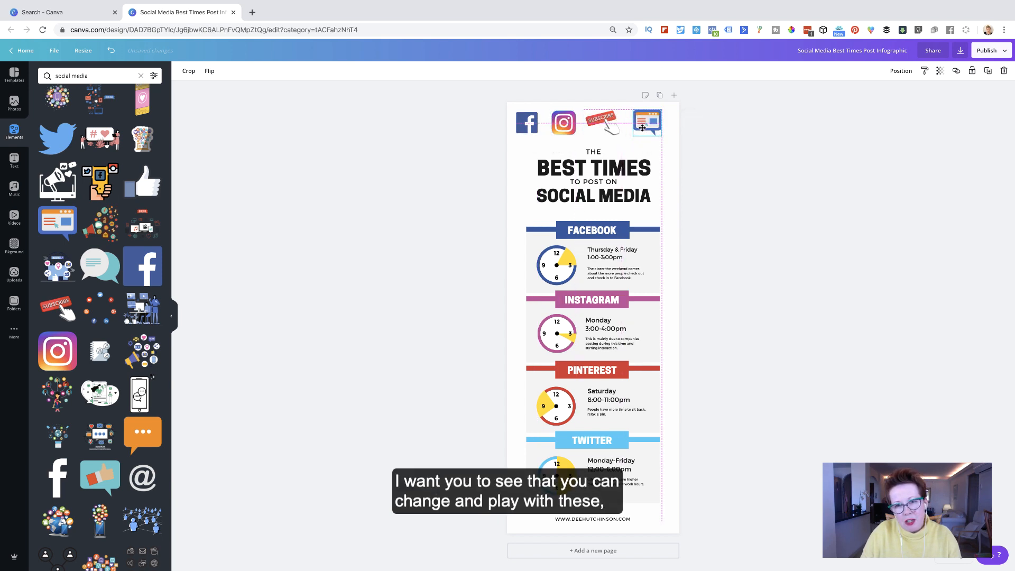
left_click(563, 123)
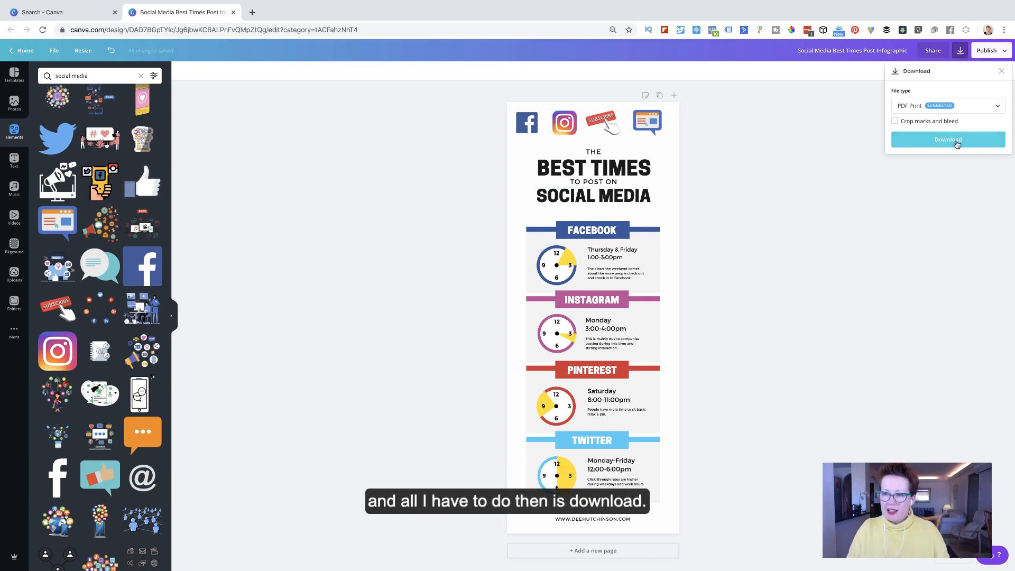
- Download the infographic as a PNG and return to the editor
left_click(945, 106)
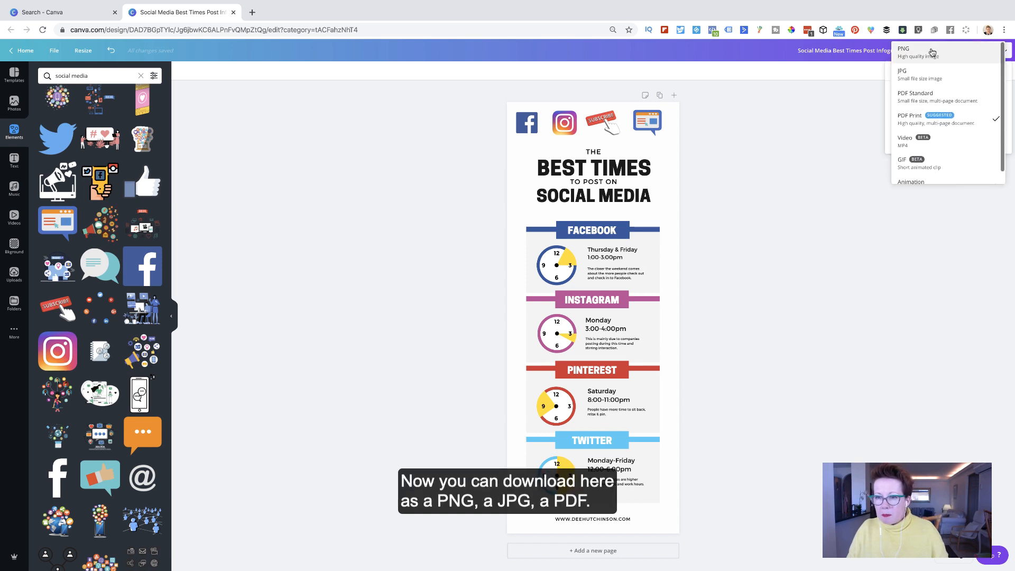
mouse_move(932, 97)
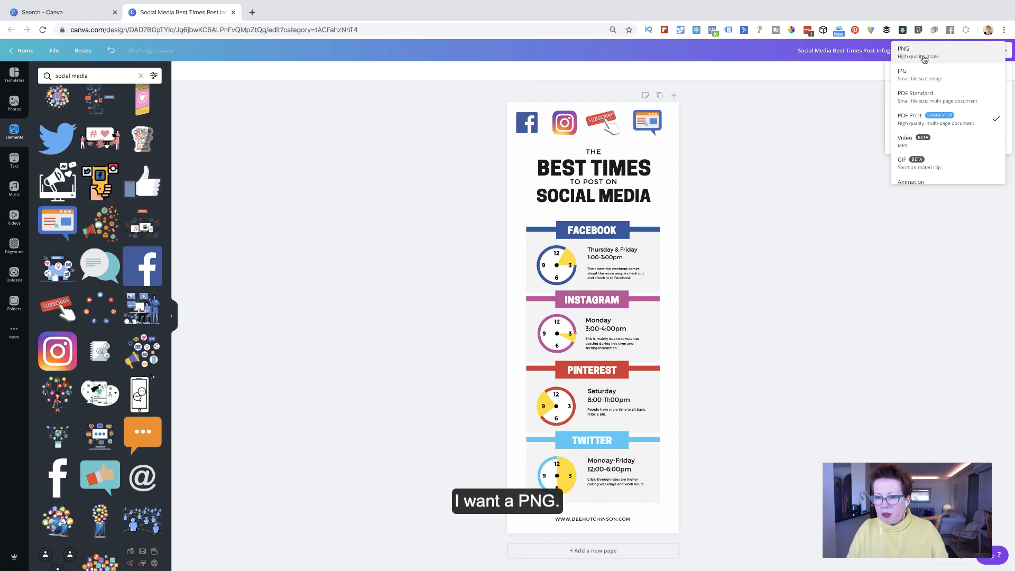
left_click(903, 52)
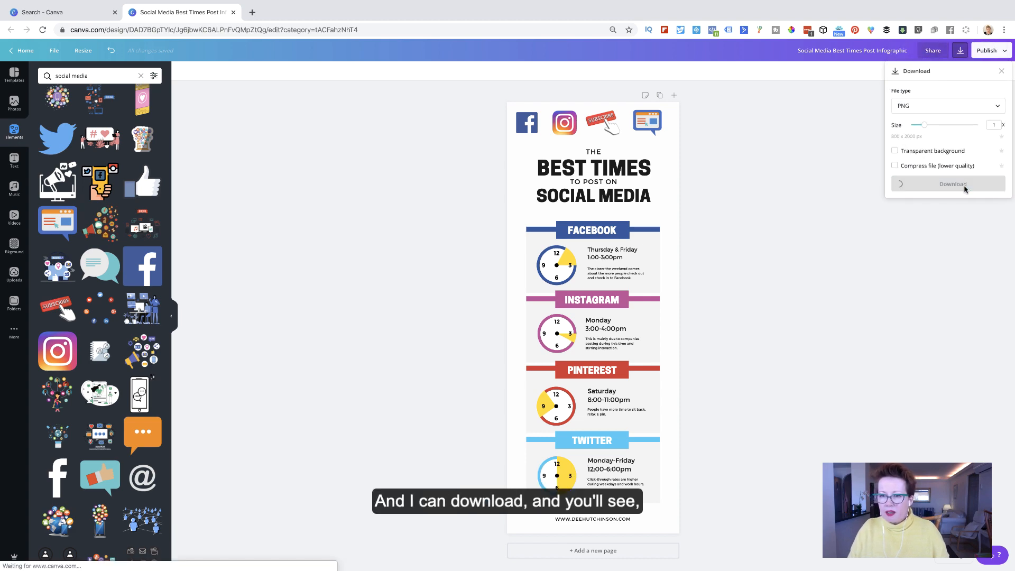
left_click(947, 183)
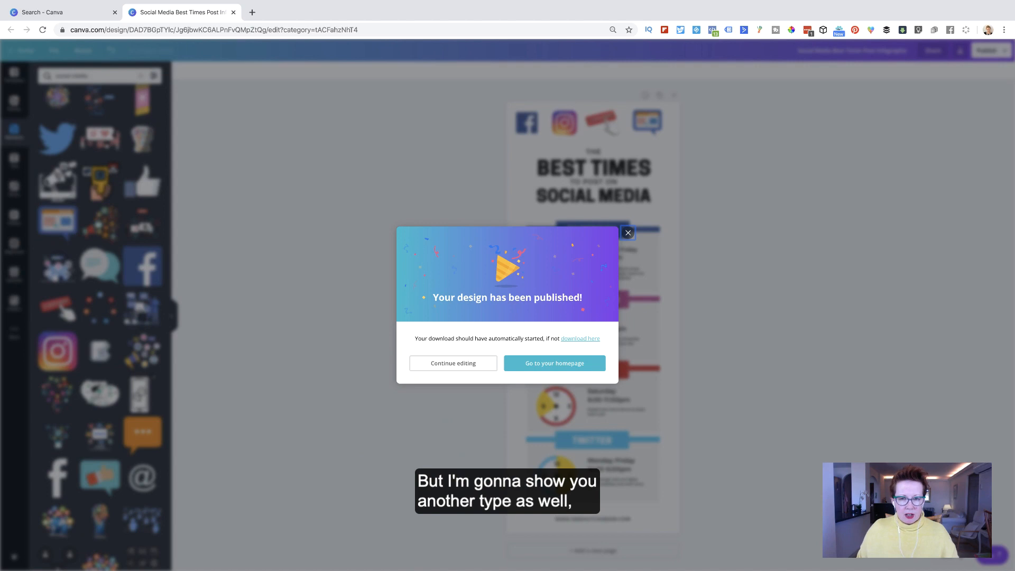
left_click(453, 363)
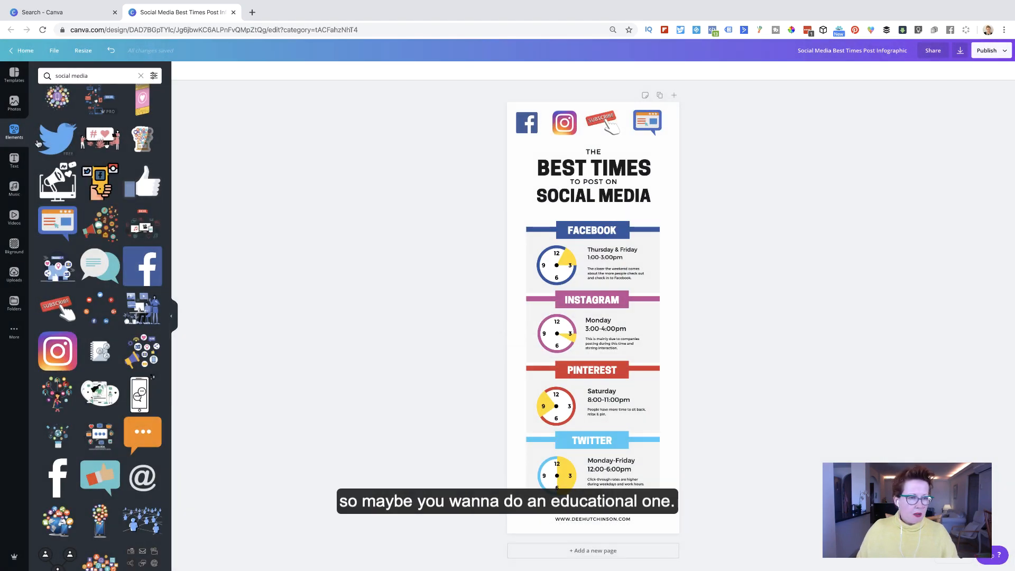
- Try several education infographic templates on the page, settling on Creating Your Business Plan
left_click(14, 73)
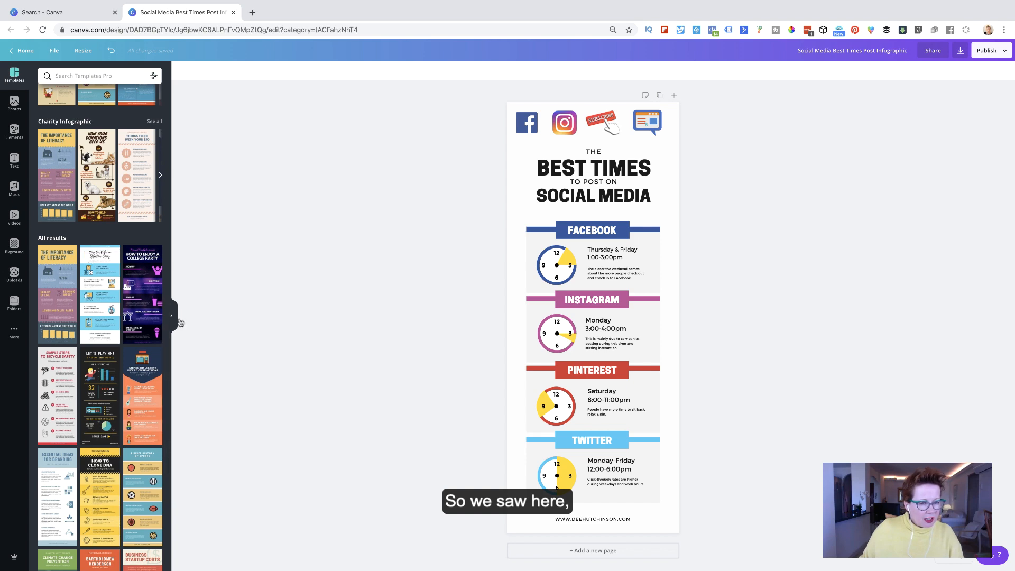
scroll("down", 3)
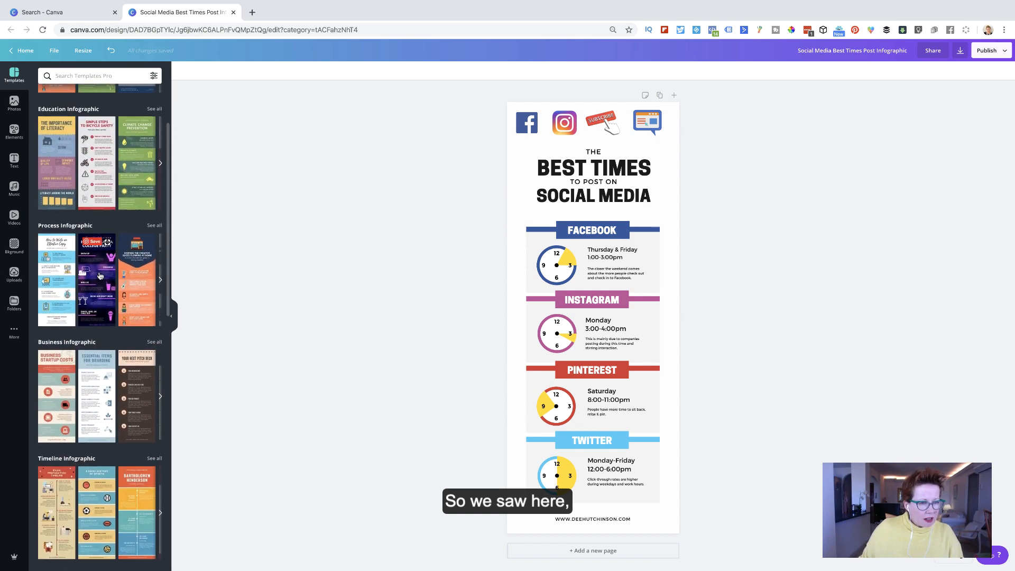
scroll("up", 3)
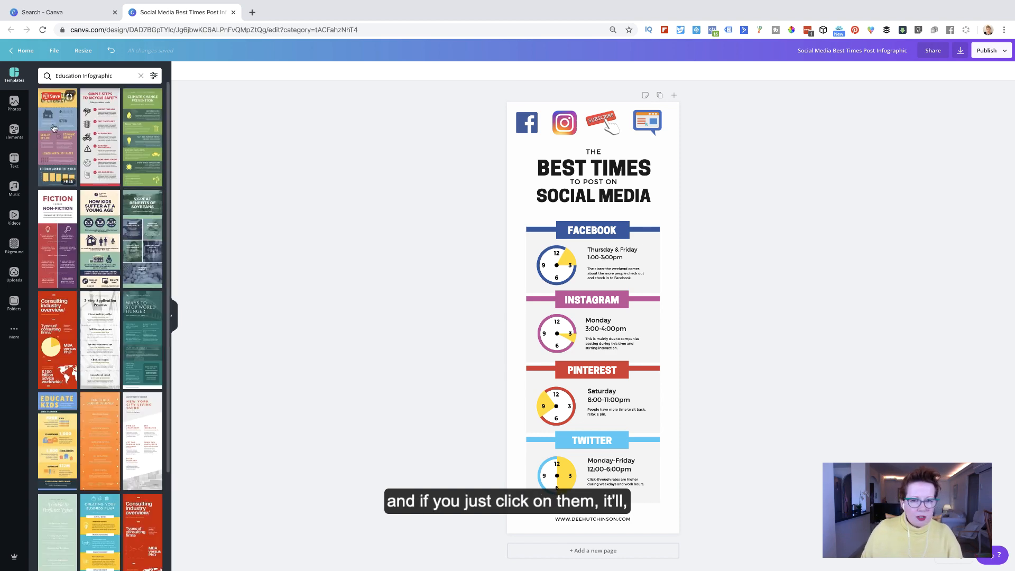
left_click(57, 136)
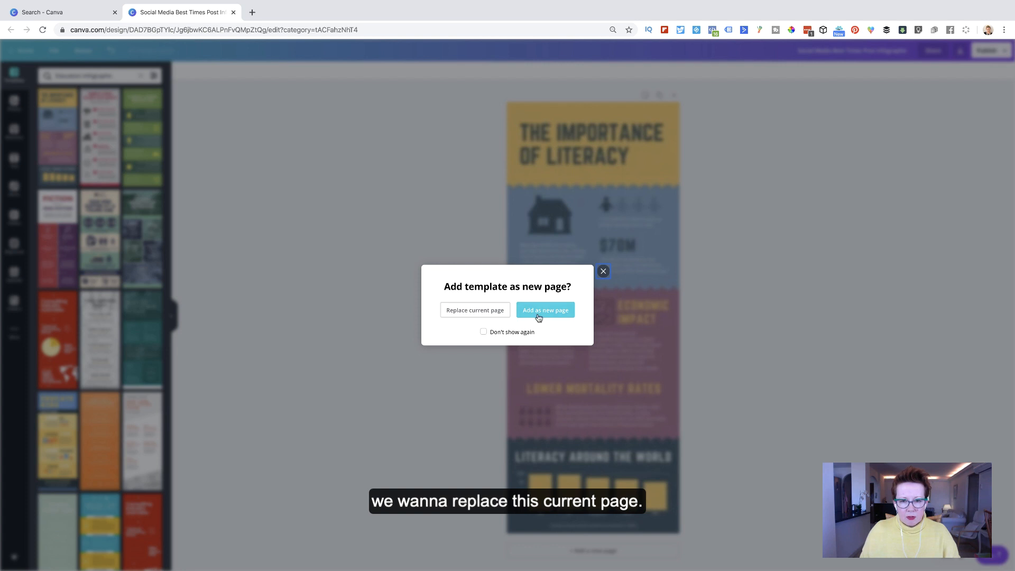
left_click(474, 310)
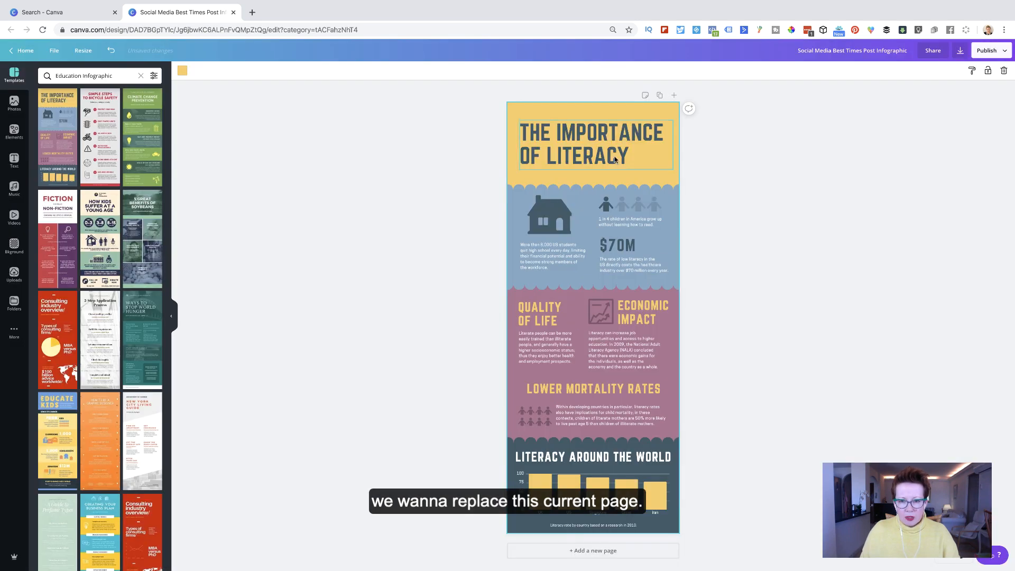
left_click(100, 136)
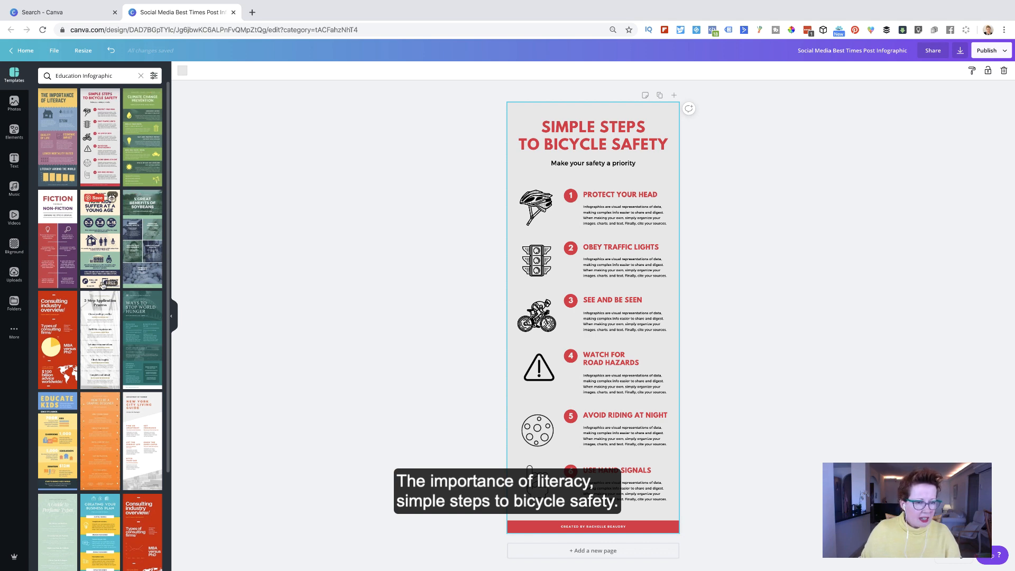
left_click(141, 233)
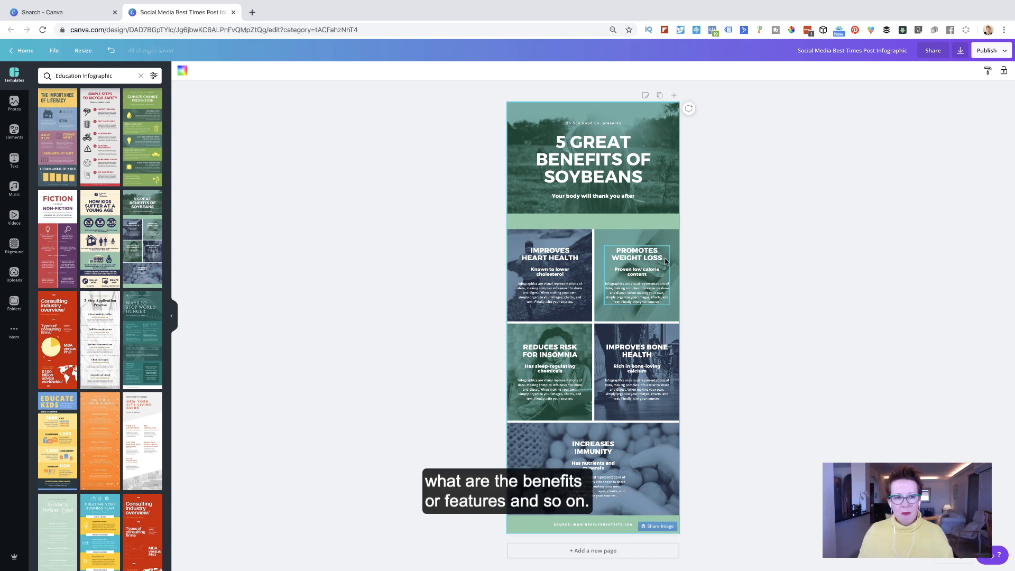
scroll("down", 3)
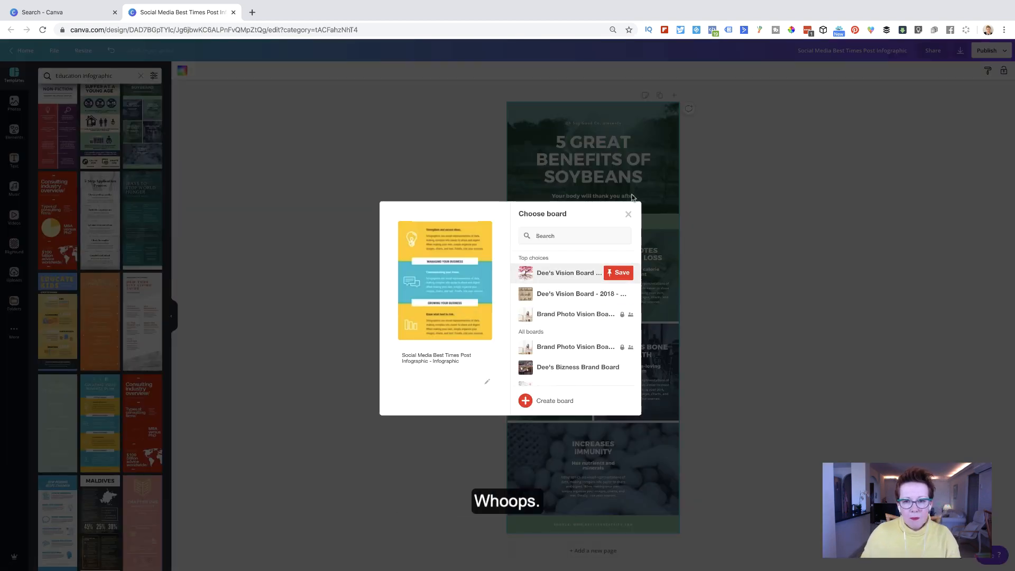
left_click(627, 214)
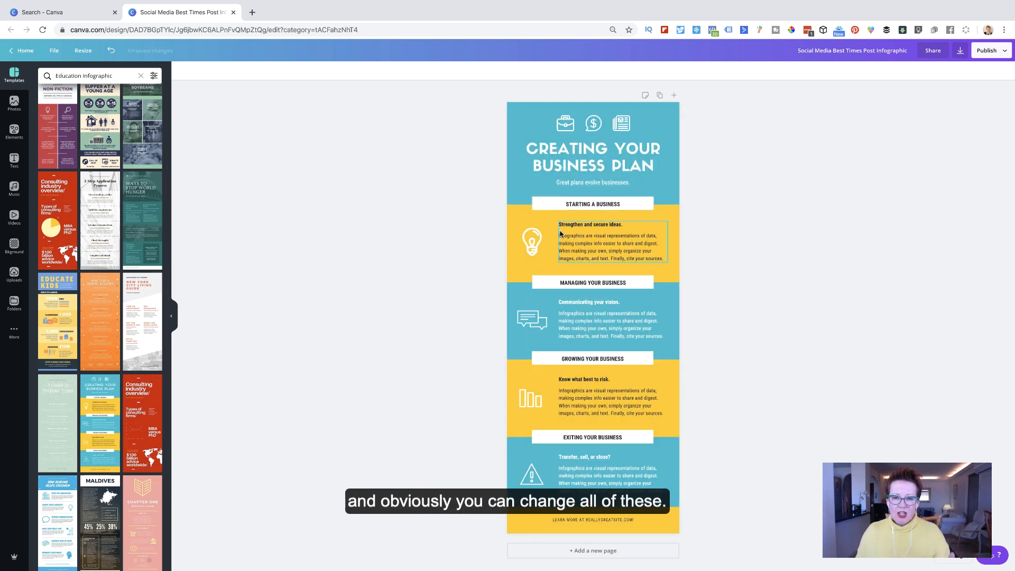
- Reduce the title's font size so it fits on two lines
left_click(592, 148)
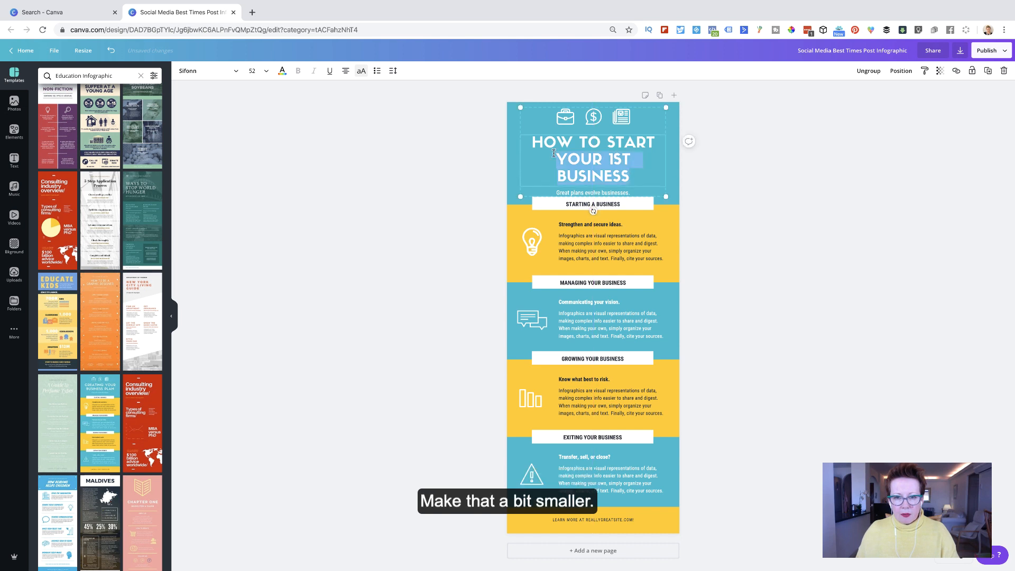
left_click(265, 70)
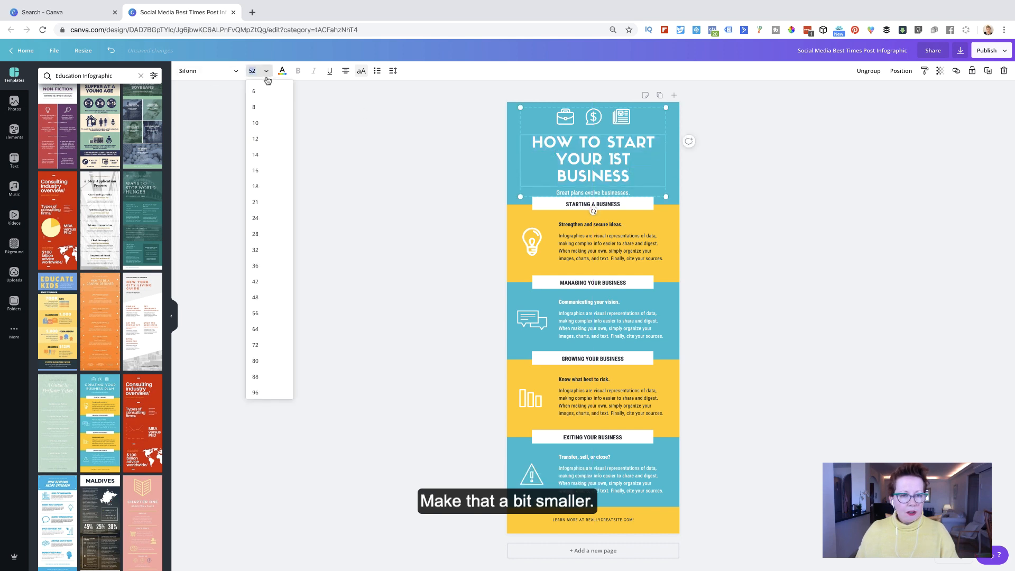
left_click(255, 281)
type("50")
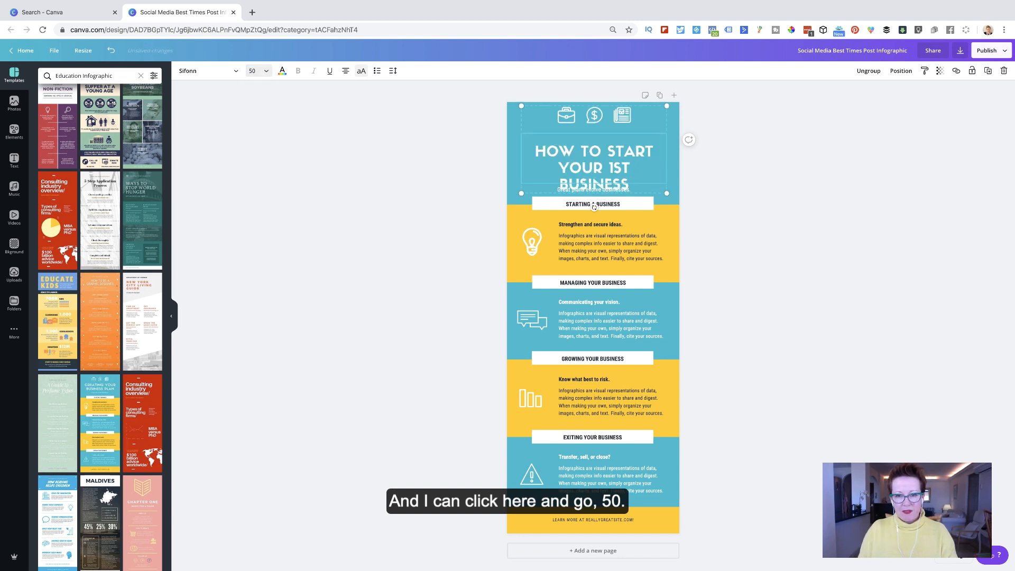
left_click(265, 70)
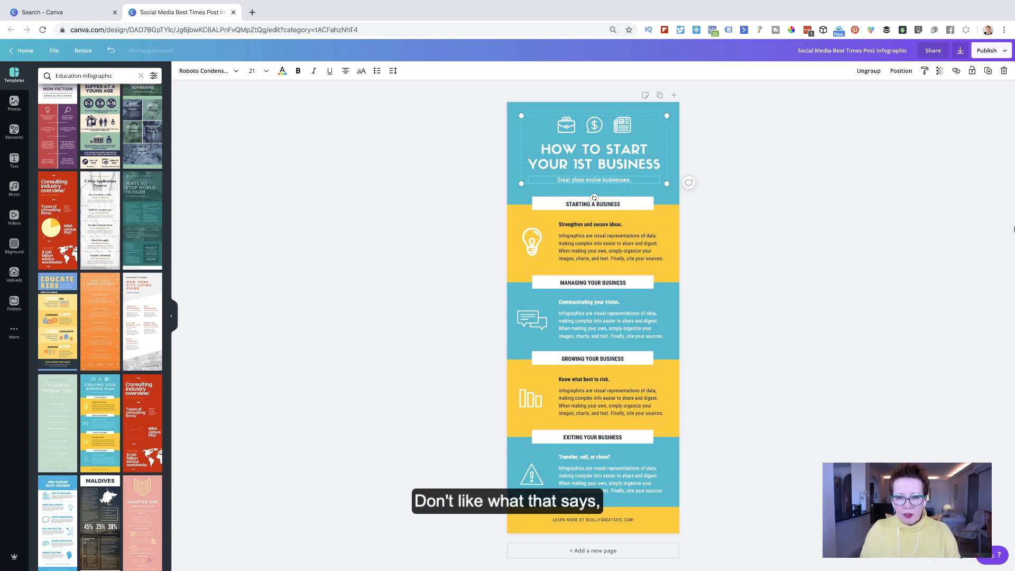
- Change the subtitle text to 'Start with a FAB Business Plan'
left_click(593, 179)
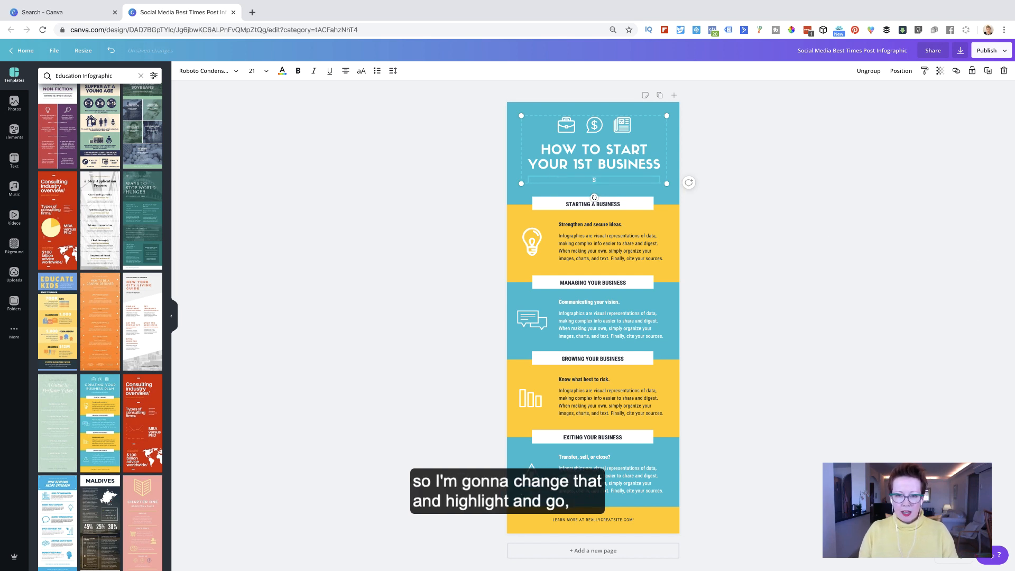
type("Start with a FAB Business Plan")
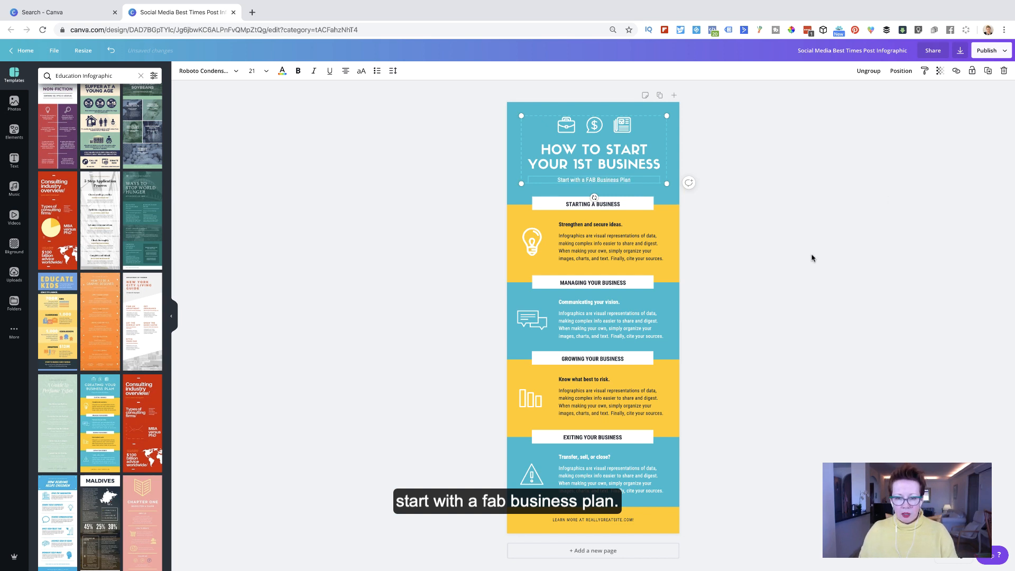
left_click(611, 248)
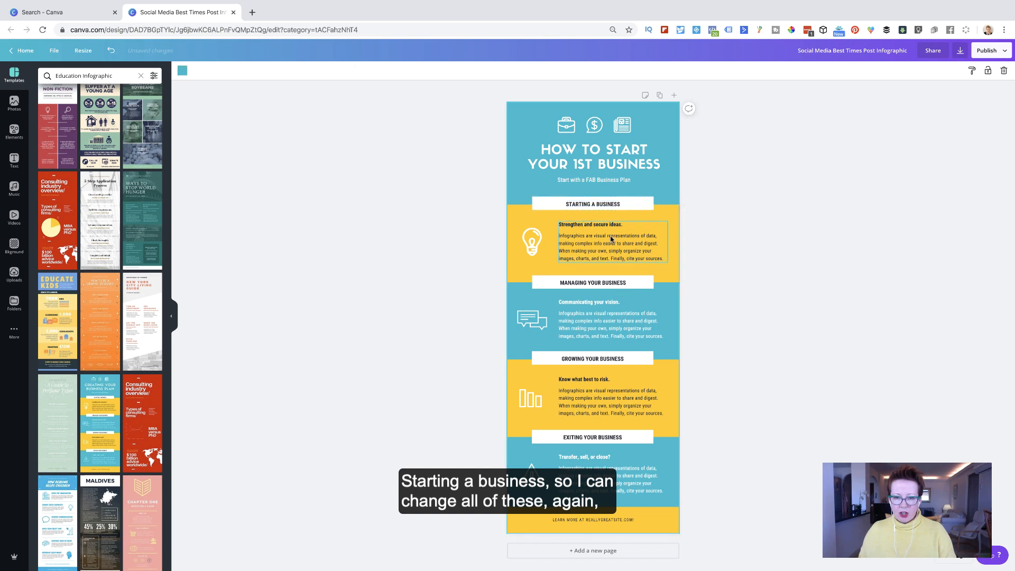
left_click(531, 242)
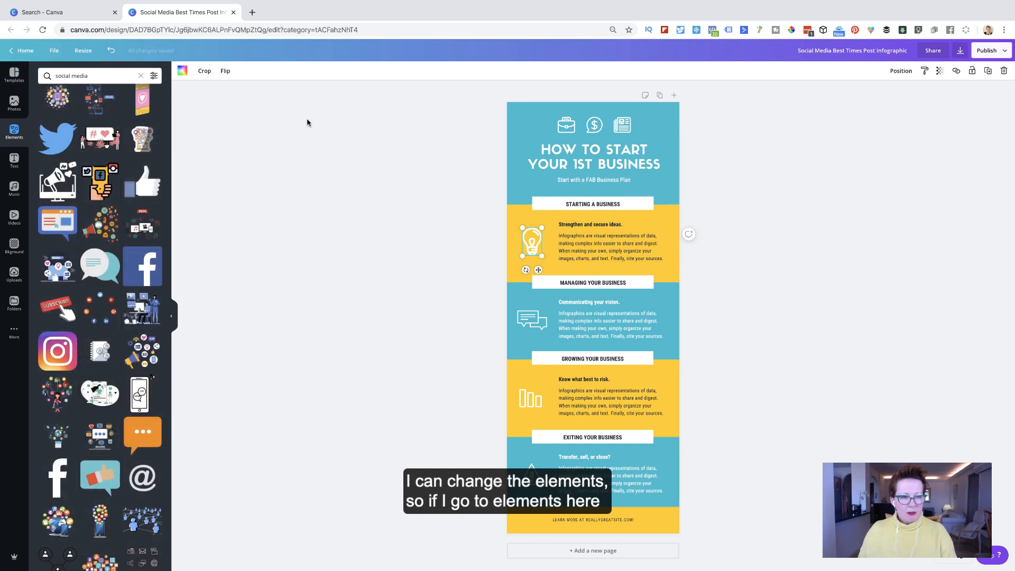
- Replace the lightbulb with a white shield-and-cross icon found by searching 'secure'
left_click(611, 247)
type("secure")
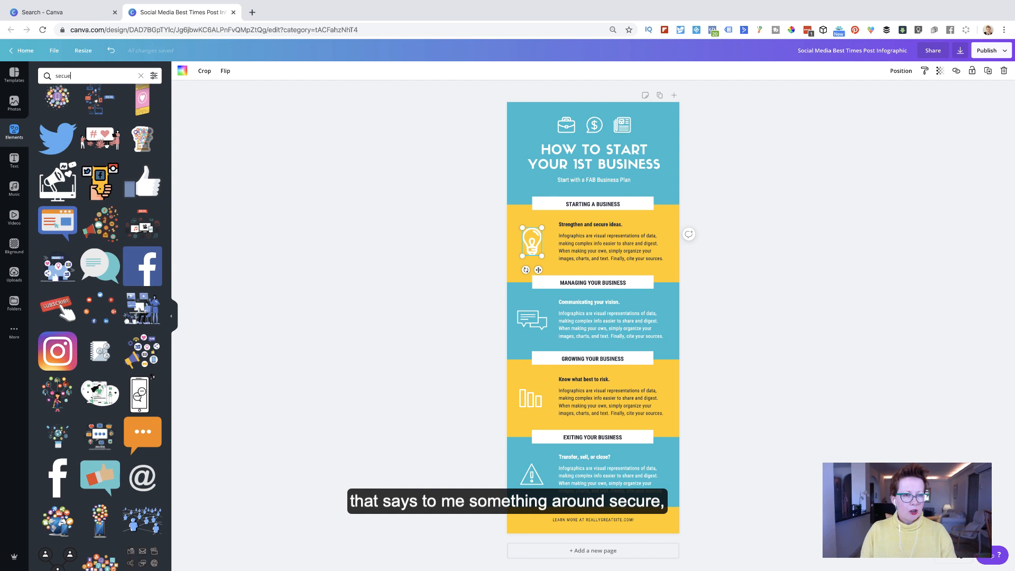
key("Return")
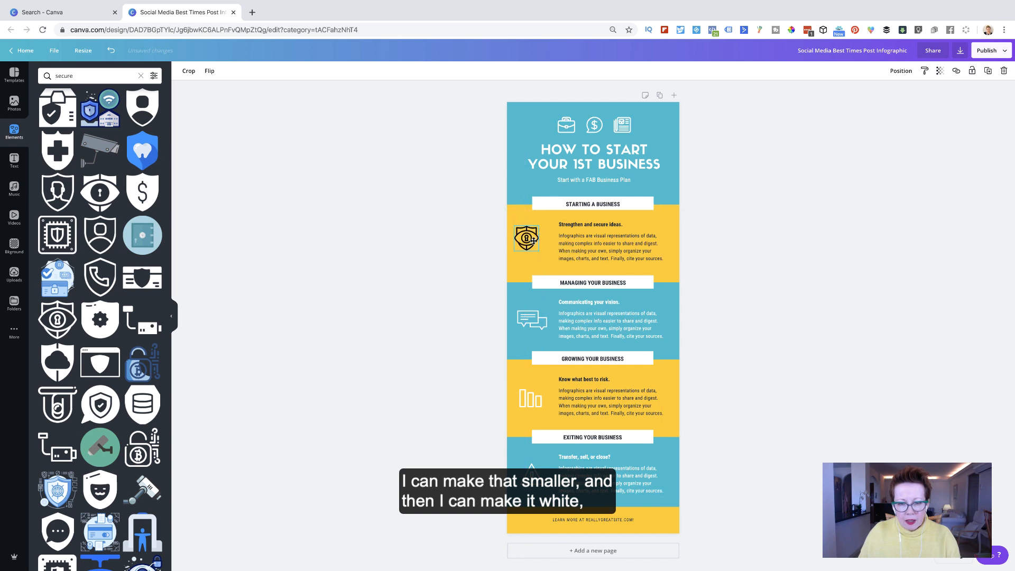
left_click(528, 237)
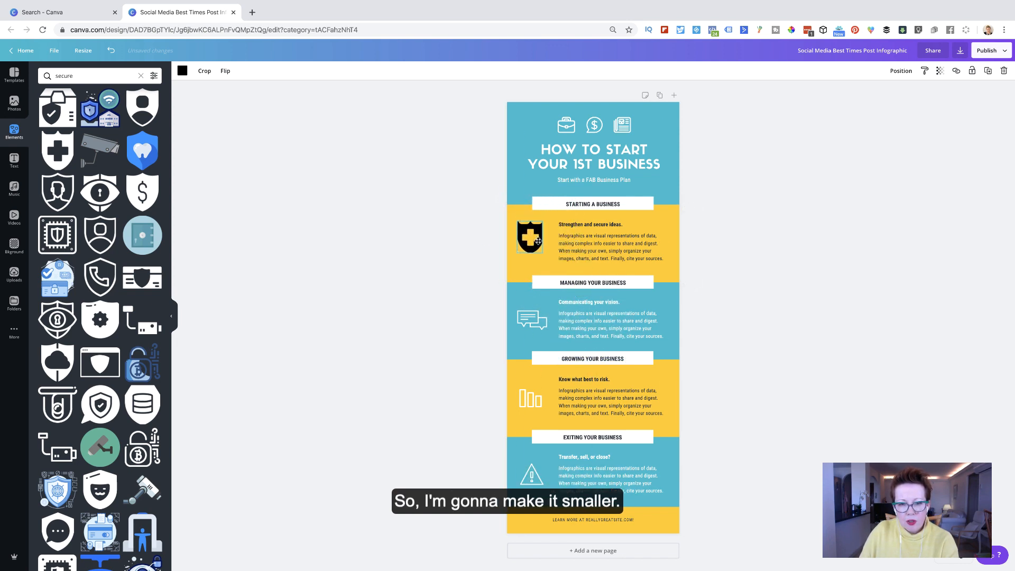
left_click(182, 70)
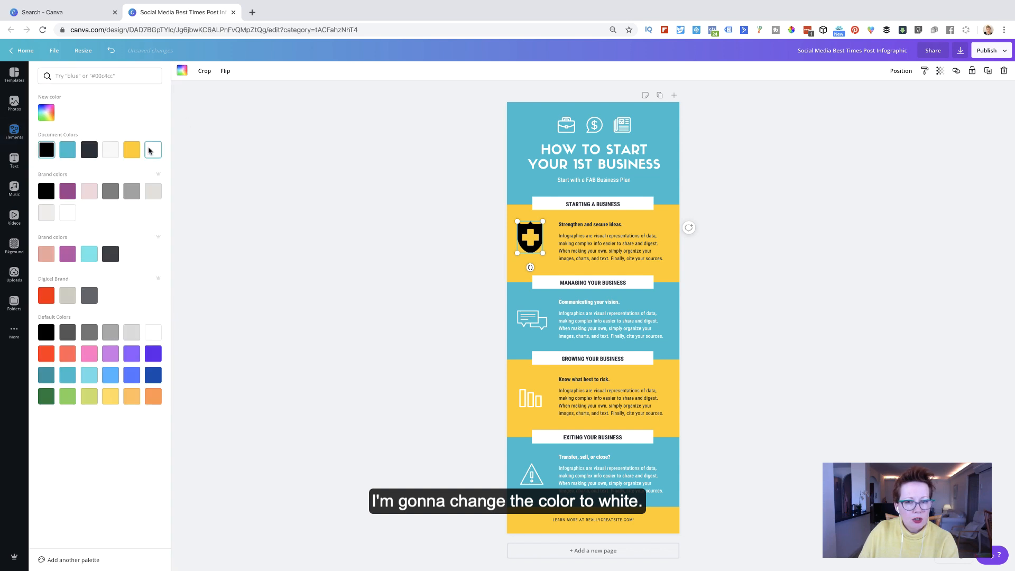
left_click(153, 150)
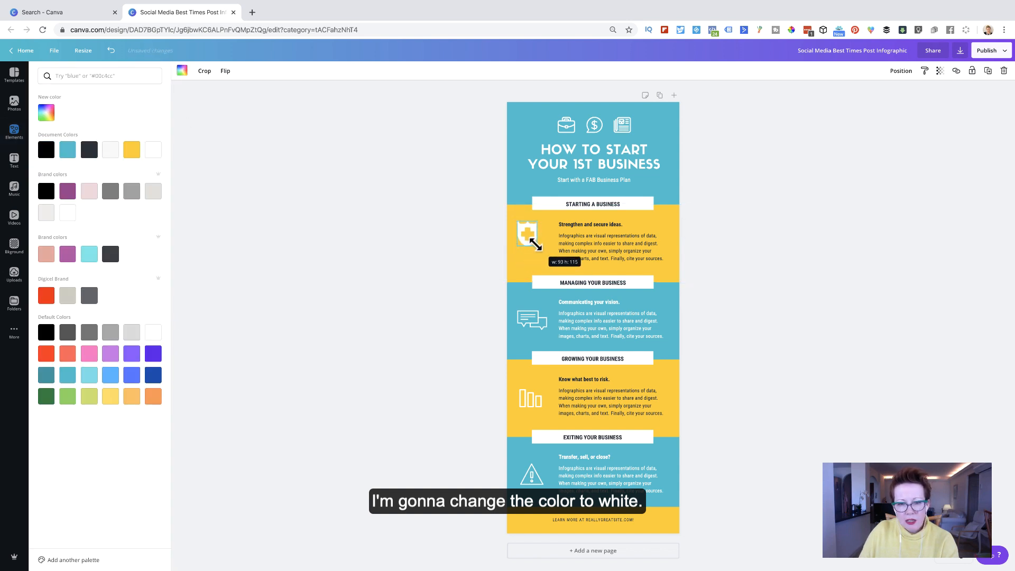
left_click(528, 235)
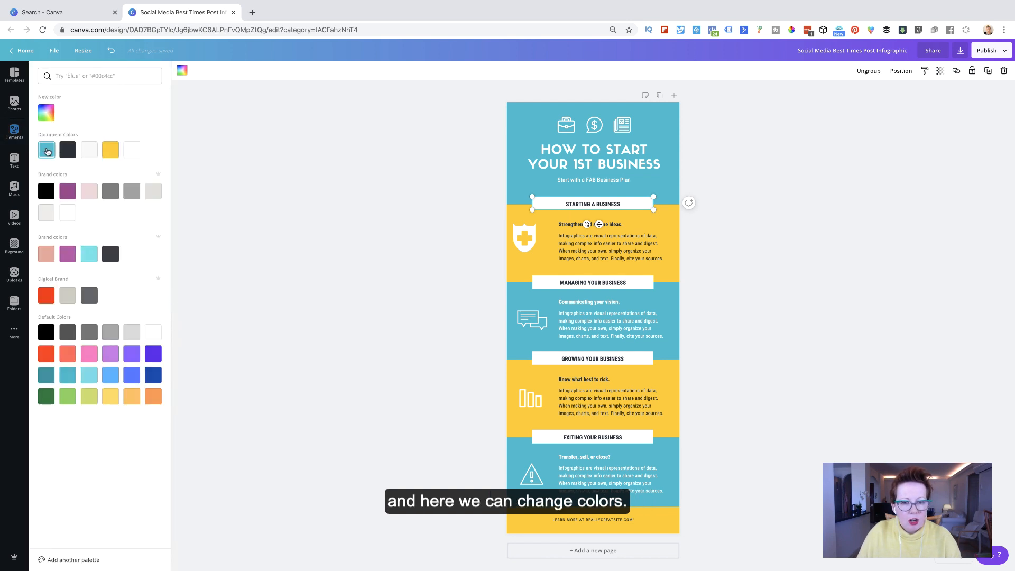
- Colour the Starting a Business and Managing Your Business banners coral
left_click(67, 149)
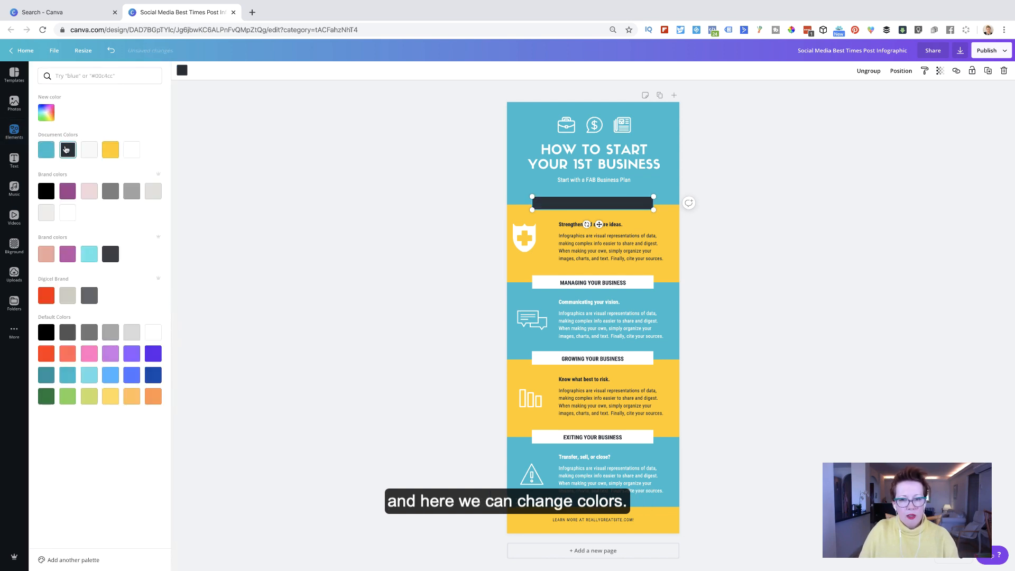
left_click(89, 150)
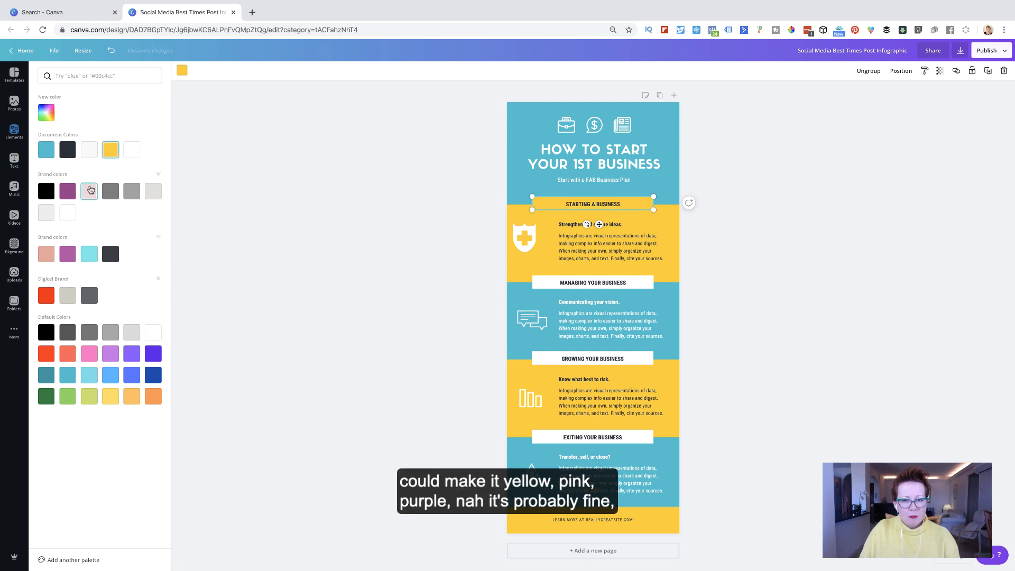
left_click(110, 353)
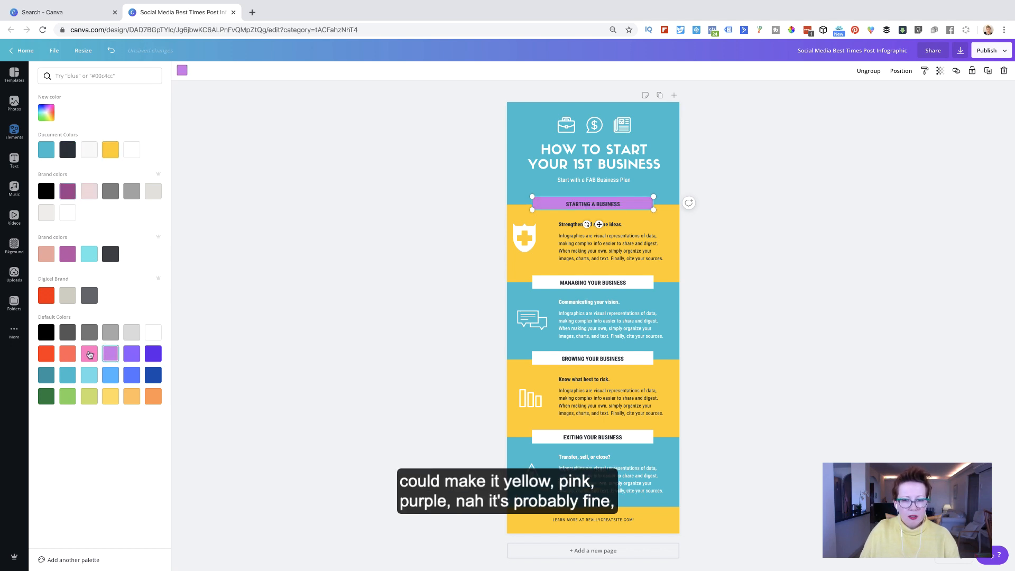
left_click(68, 354)
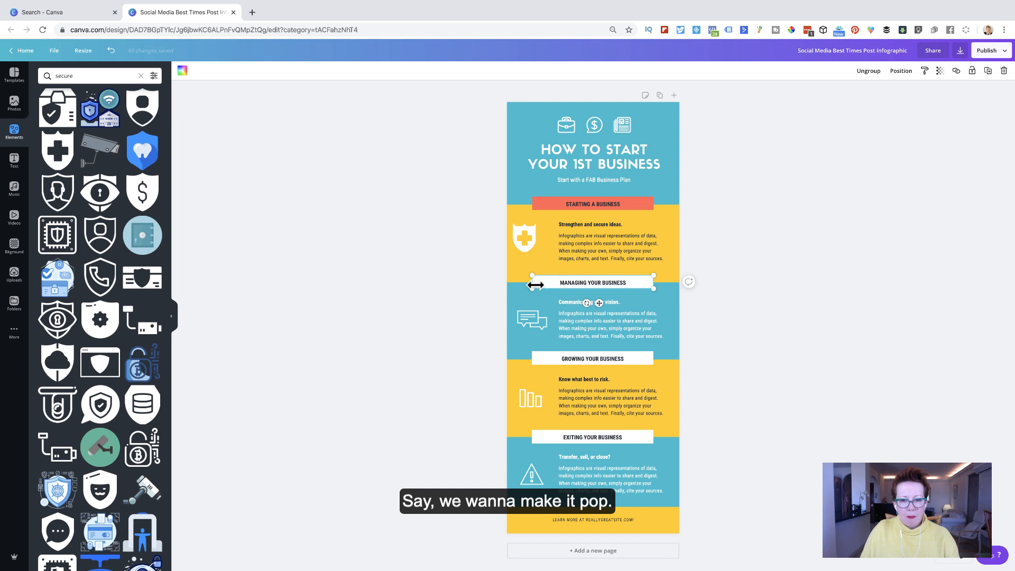
left_click(182, 71)
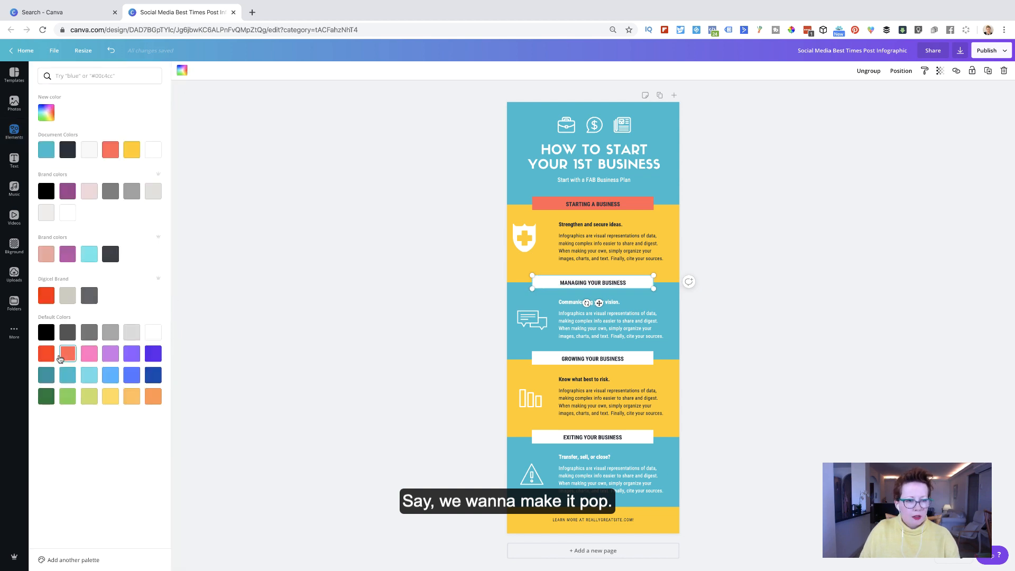
left_click(67, 352)
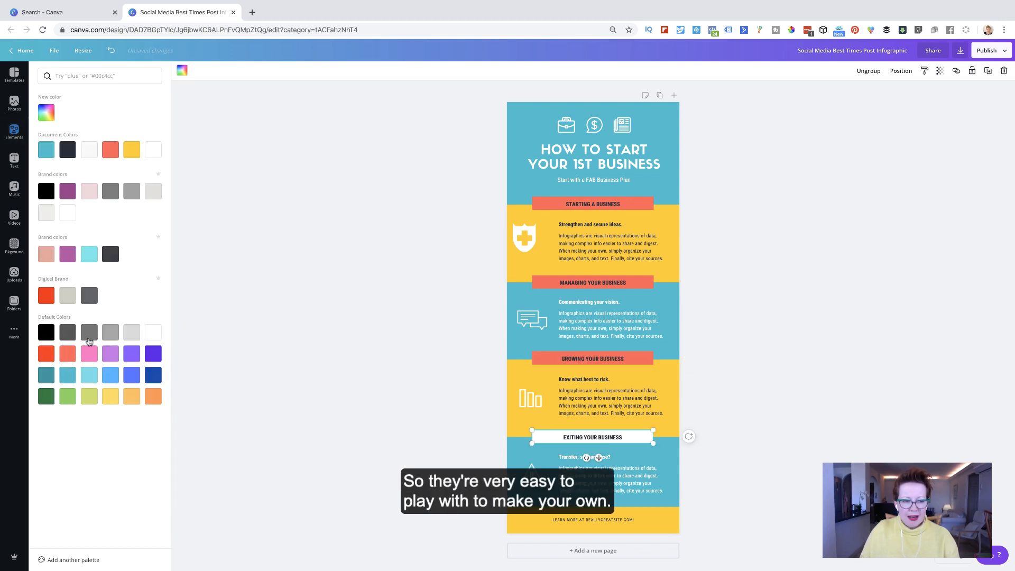
type("secure")
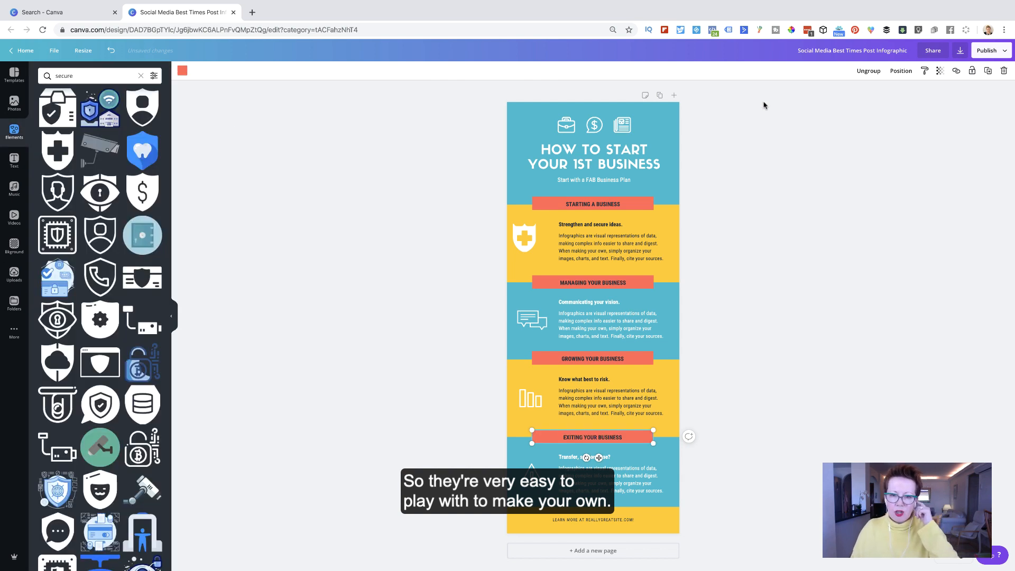
left_click(592, 520)
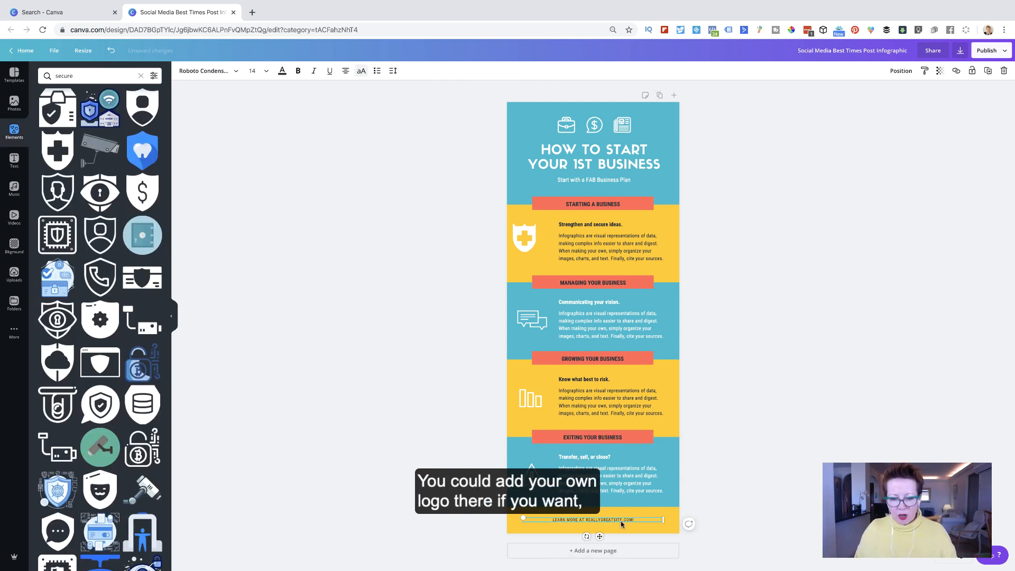
left_click(592, 519)
type("WWW.DEEHUTCHINSON")
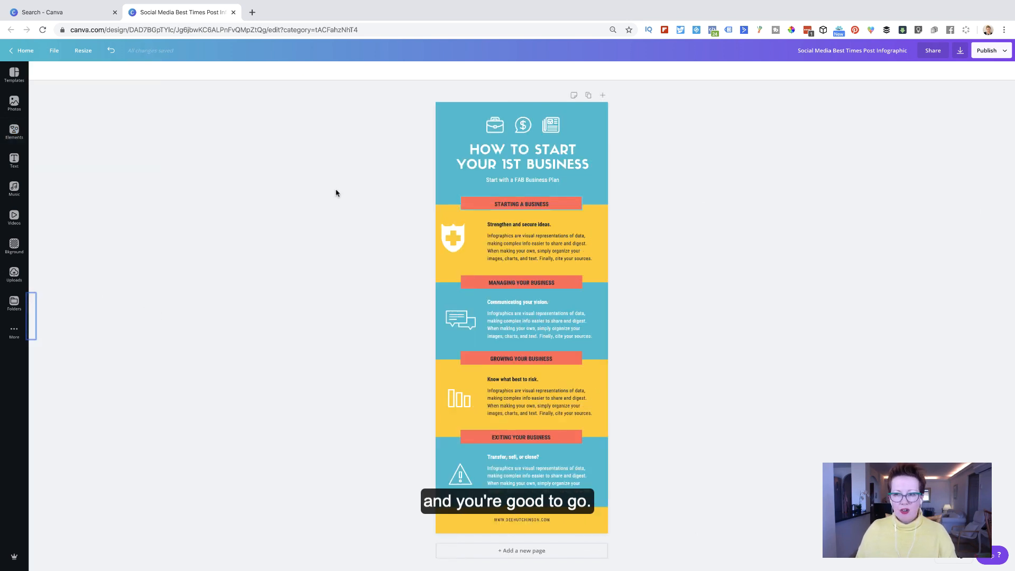
left_click(961, 49)
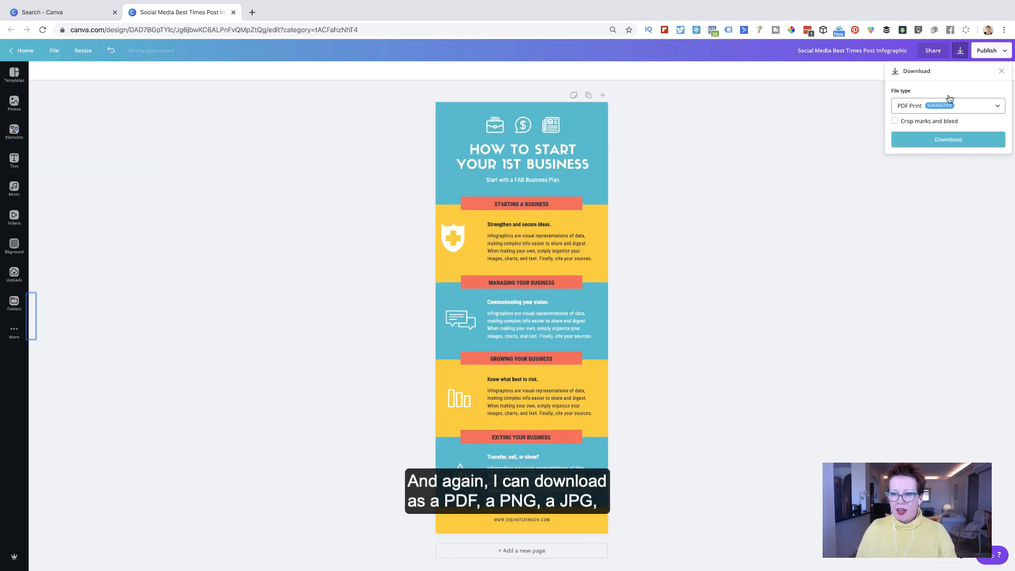
- Download the business infographic as a PNG image
left_click(947, 105)
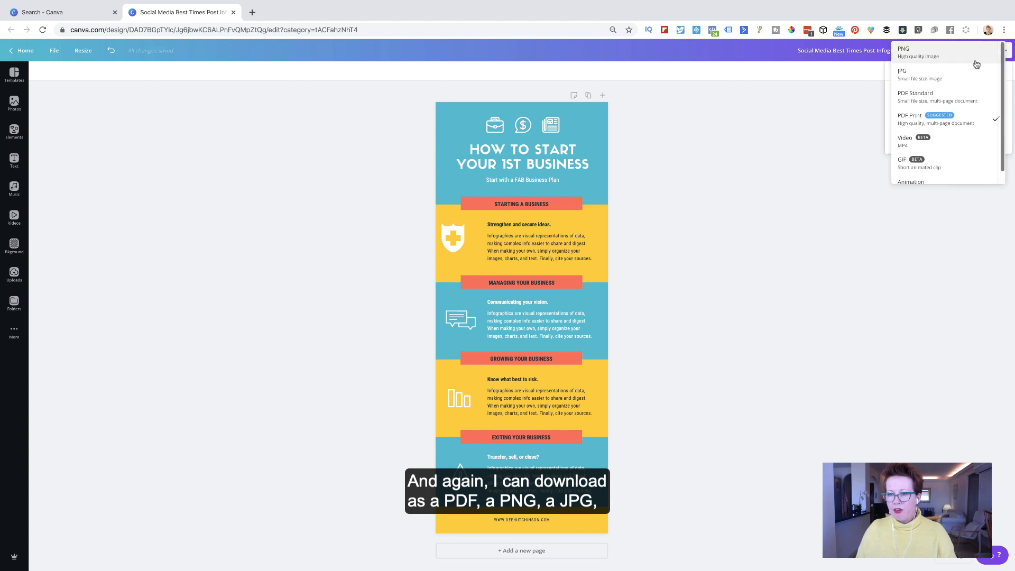
mouse_move(935, 129)
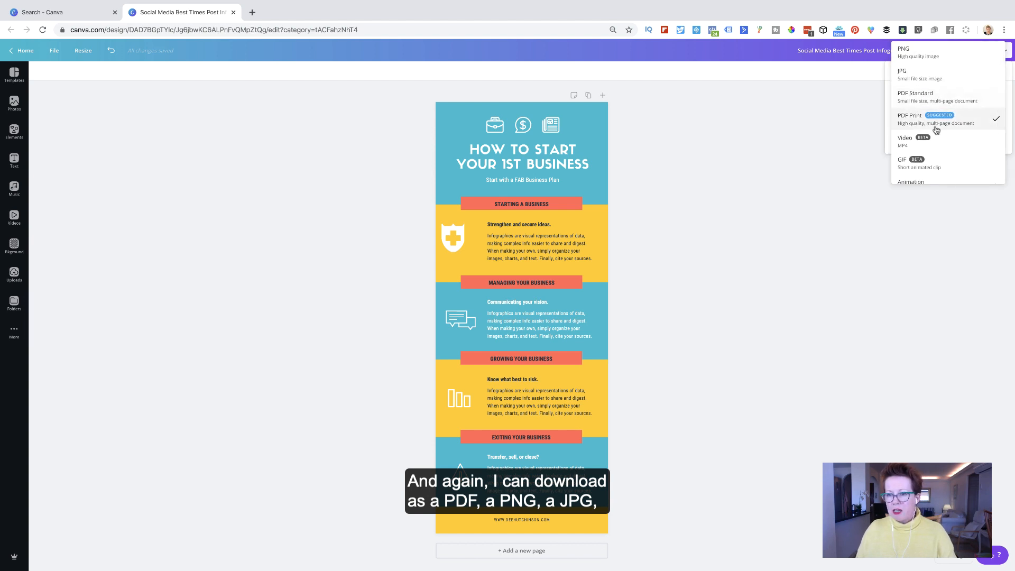
mouse_move(934, 141)
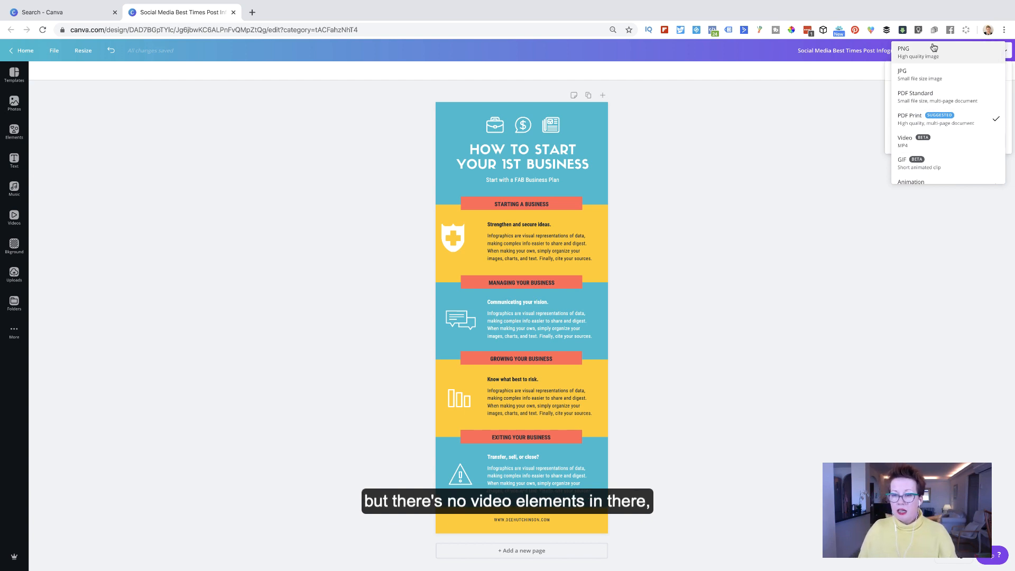
left_click(903, 51)
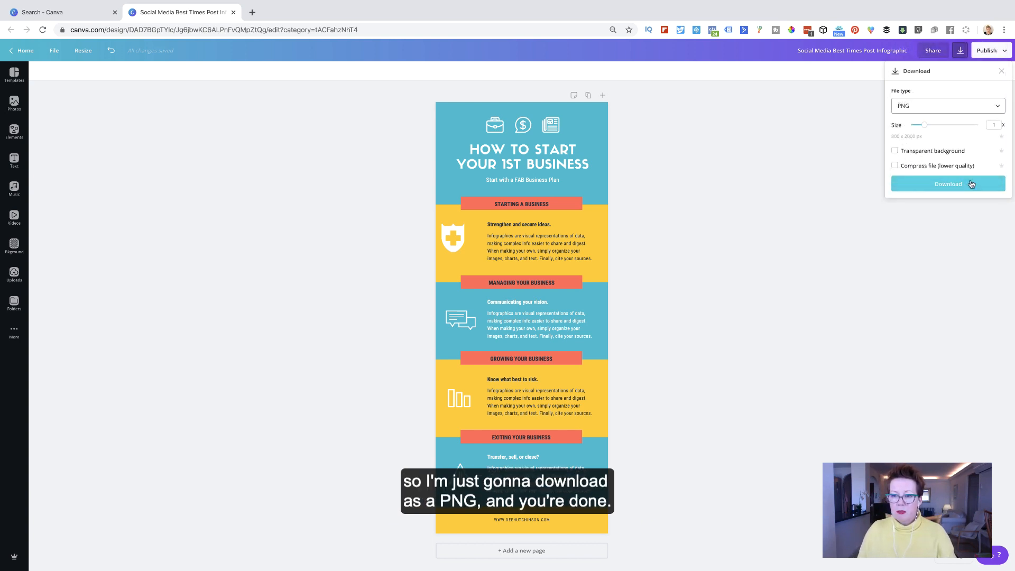
left_click(947, 184)
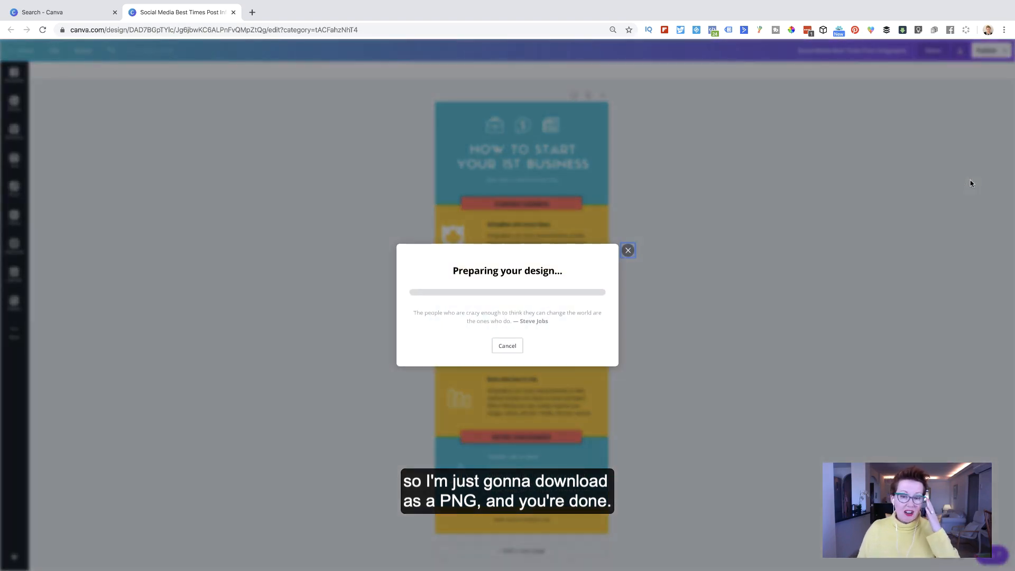
mouse_move(629, 251)
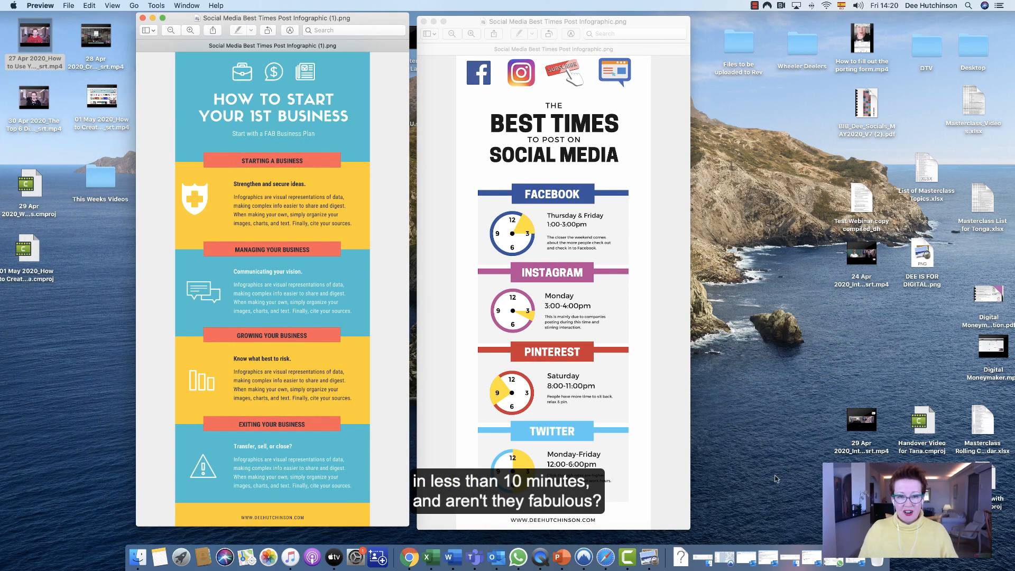
mouse_move(517, 557)
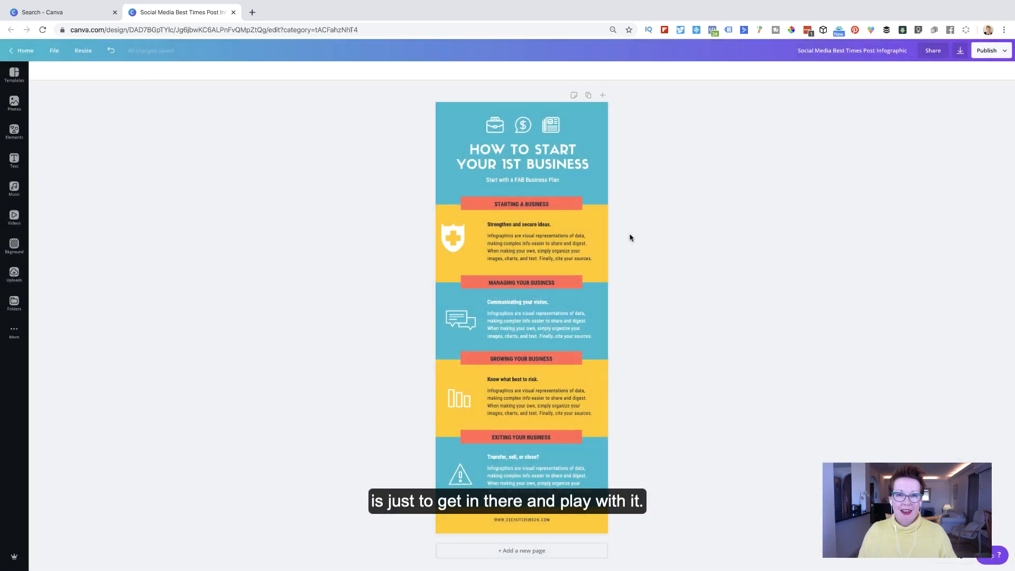
mouse_move(403, 106)
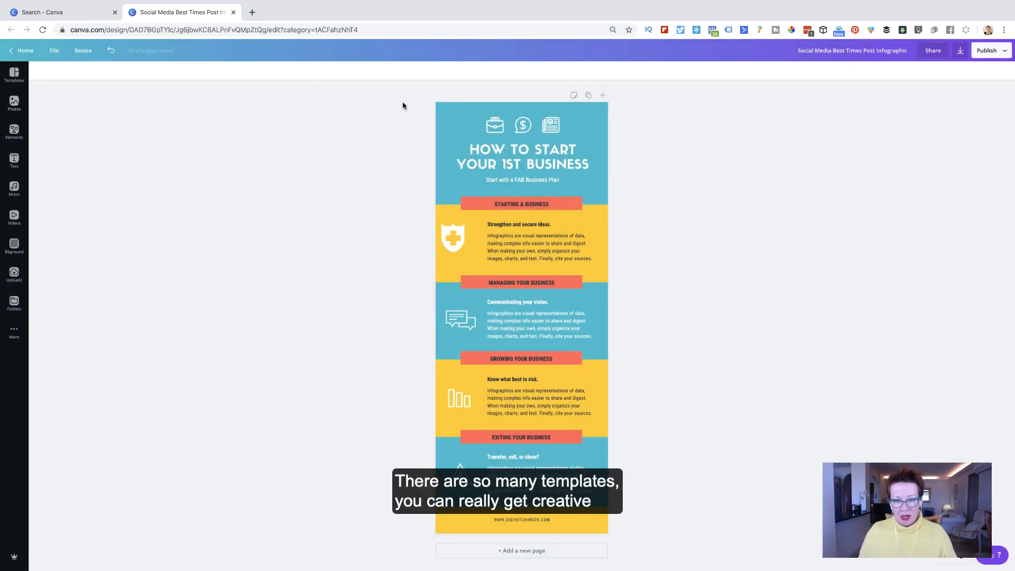